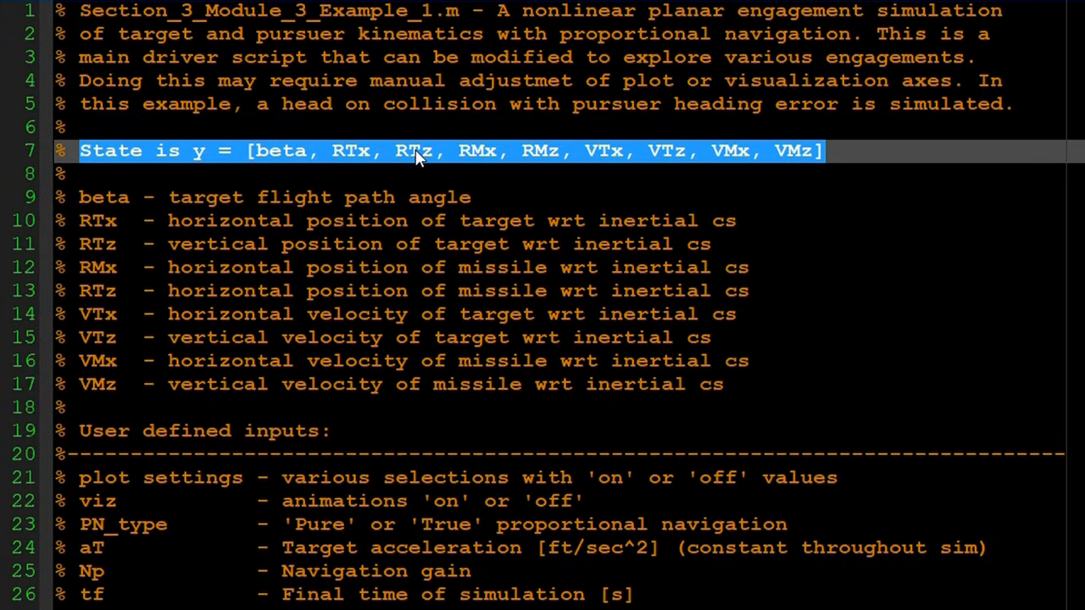
Review the state vector definition (VTx, VMx, VMz) and the plot settings, beta_rad and RTx input descriptions.
double_click(280, 149)
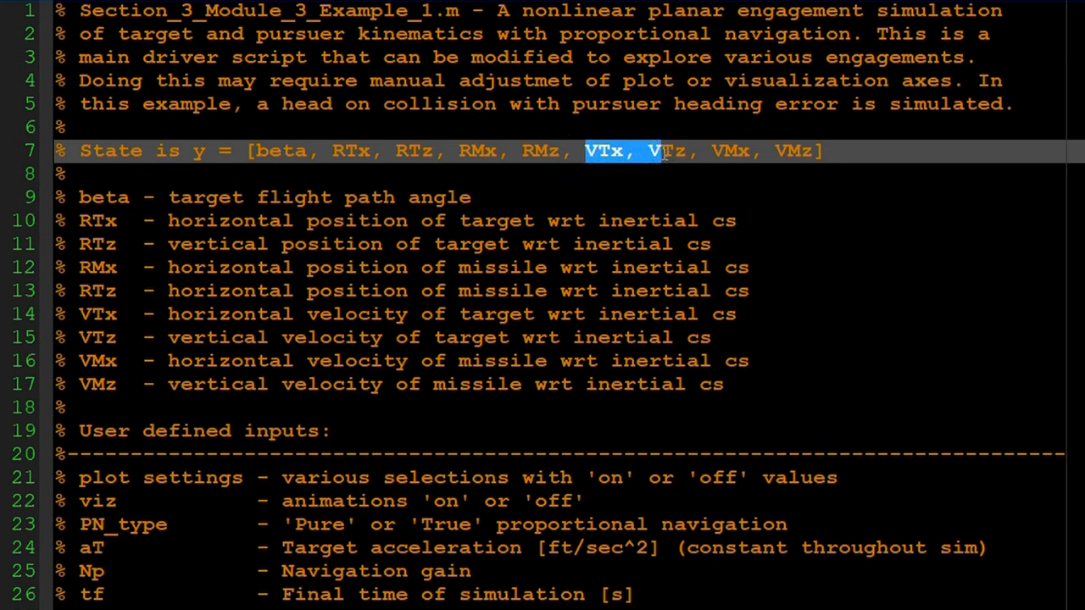
double_click(730, 151)
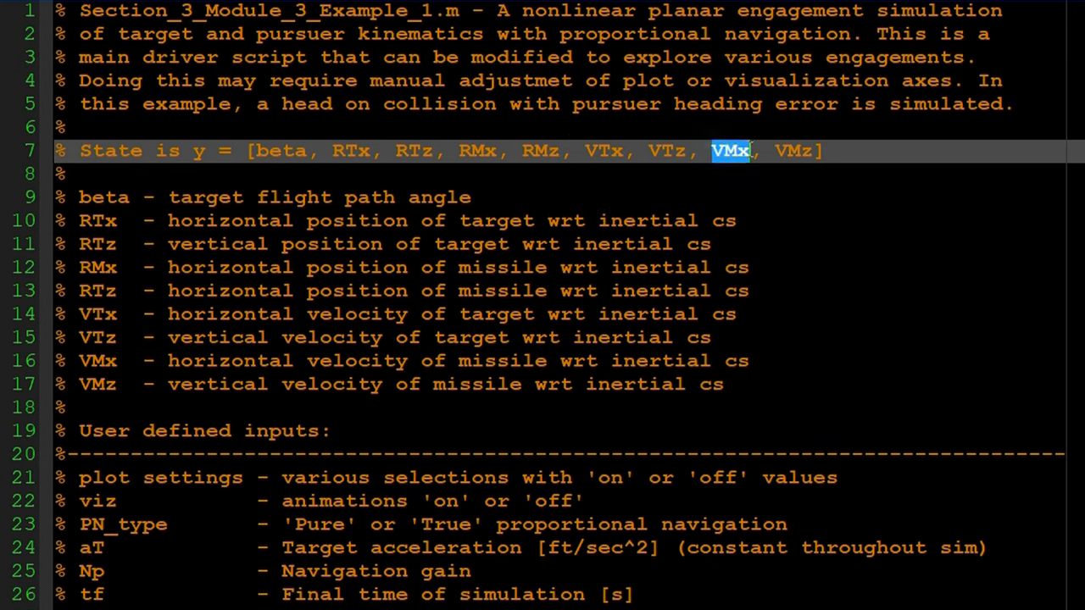
drag(733, 151, 812, 151)
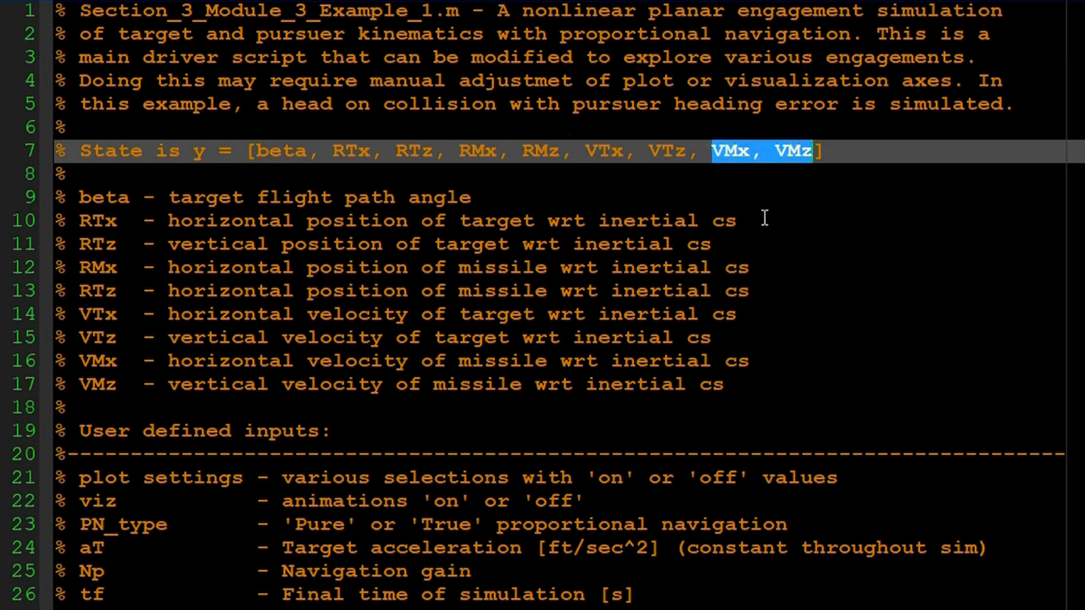
mouse_move(335, 151)
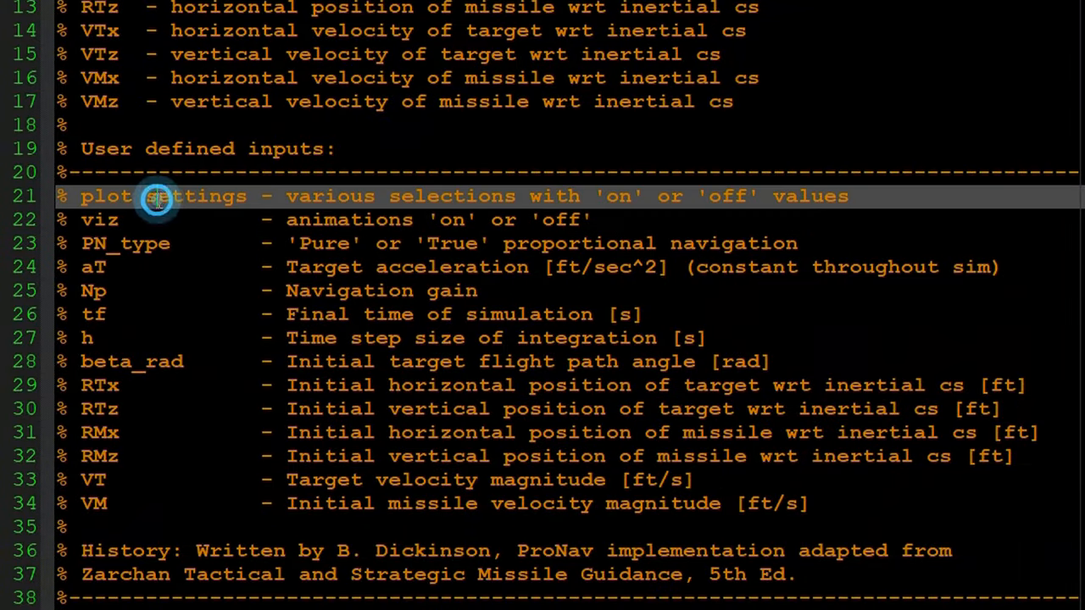
click(156, 220)
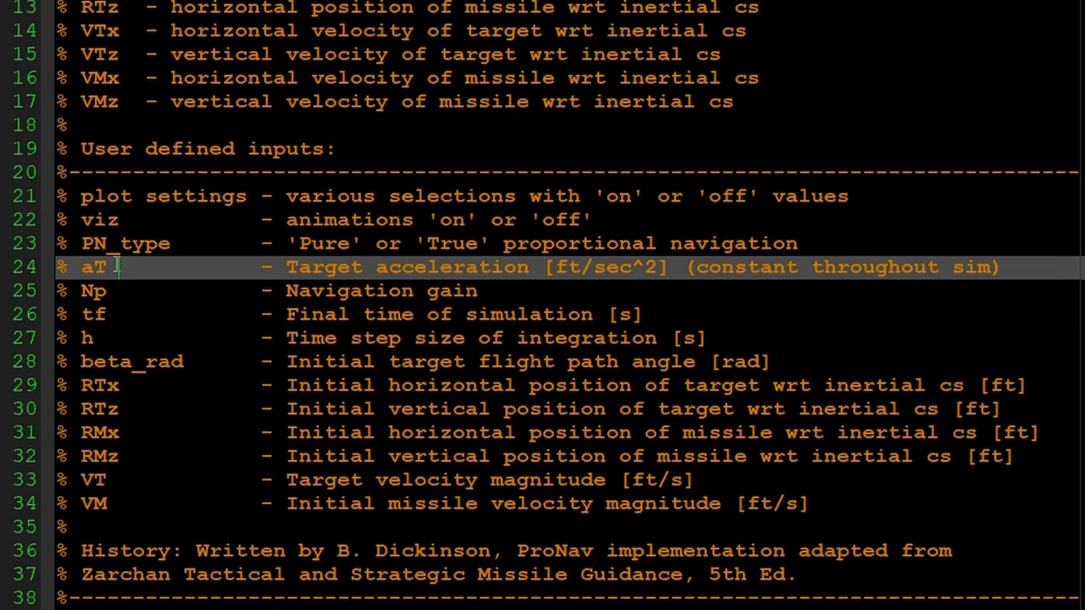
scroll(down, 3)
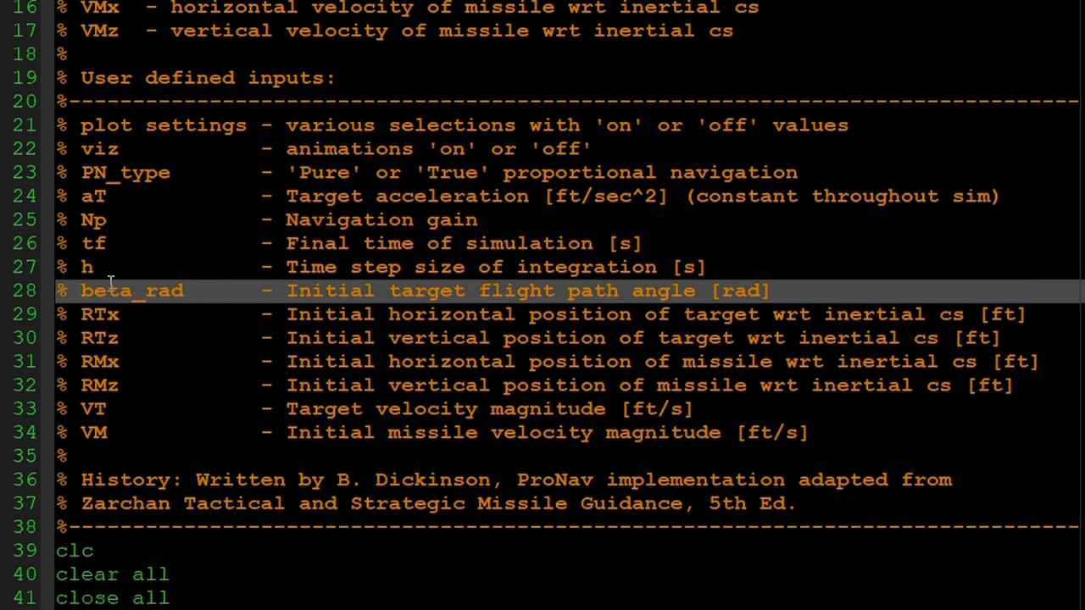
double_click(166, 291)
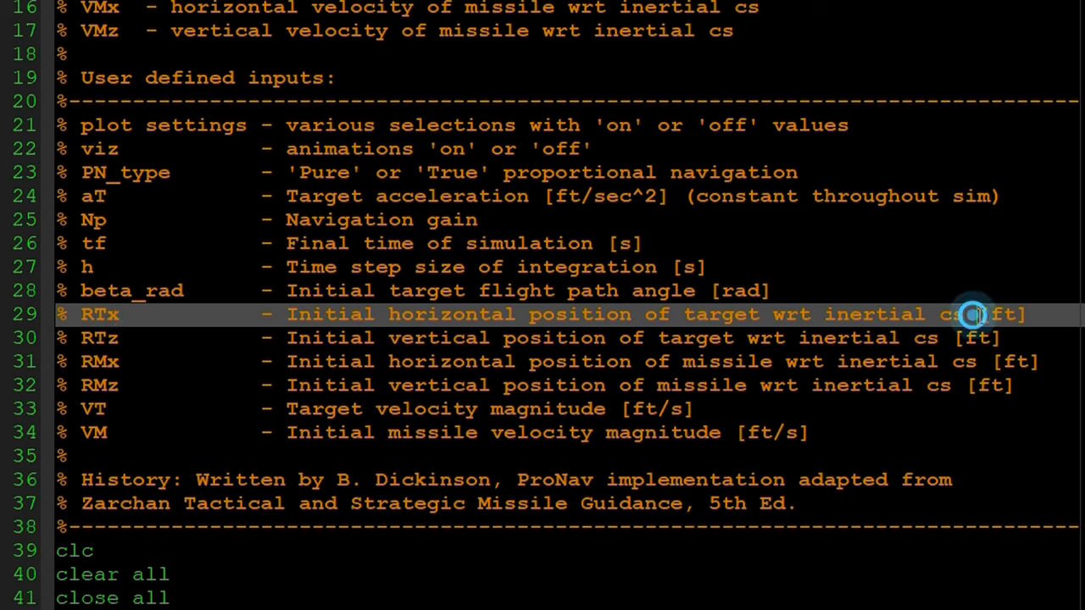
double_click(1004, 314)
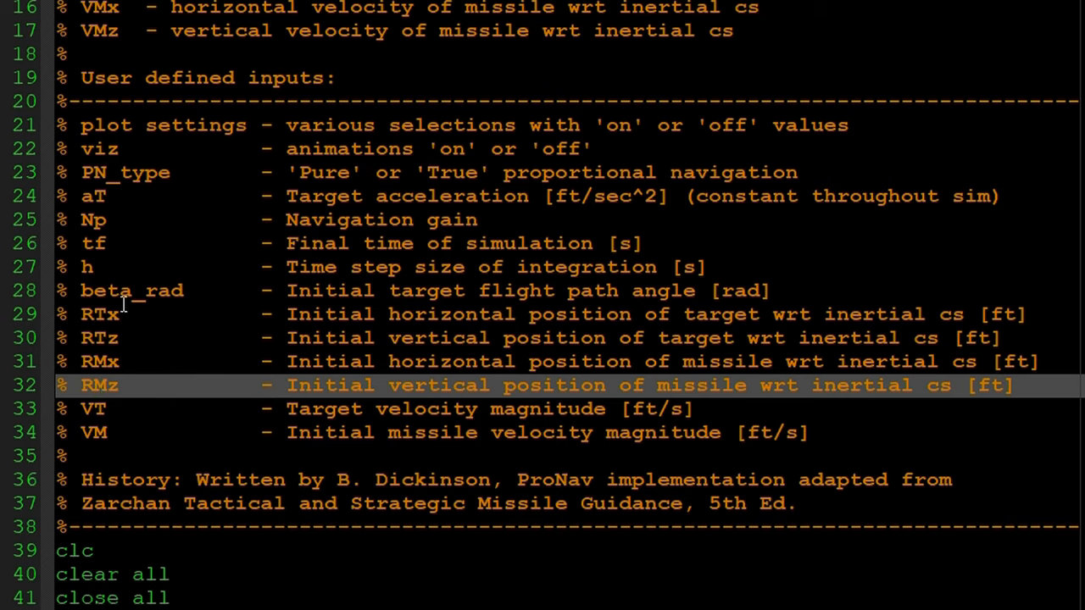
mouse_move(92, 407)
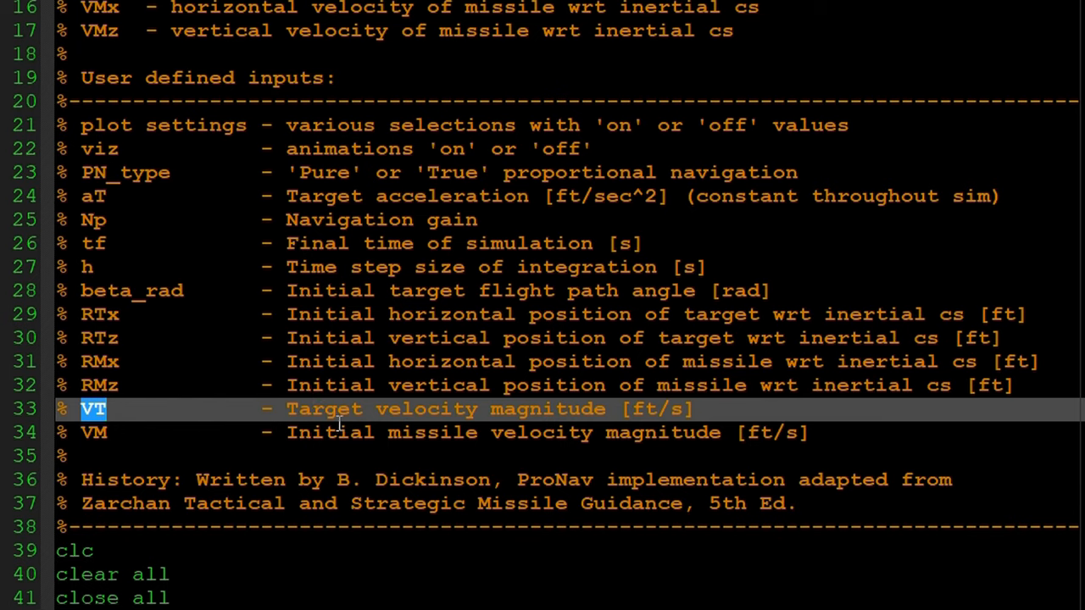
mouse_move(85, 416)
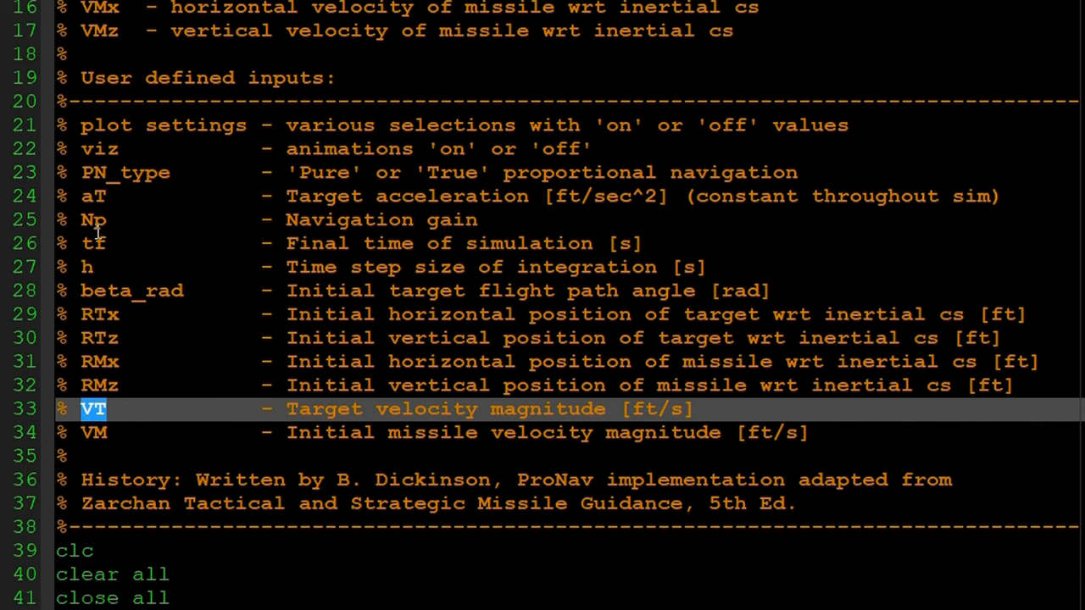
Walk through the VM description, the User Defined Inputs heading and the navigation gain Np assignment.
click(93, 197)
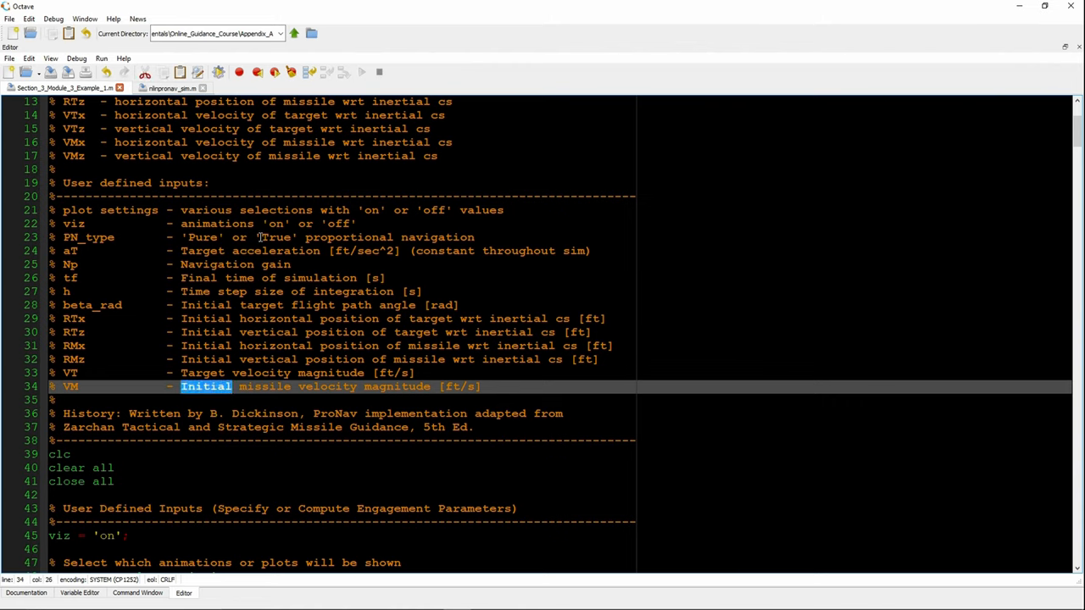
double_click(278, 237)
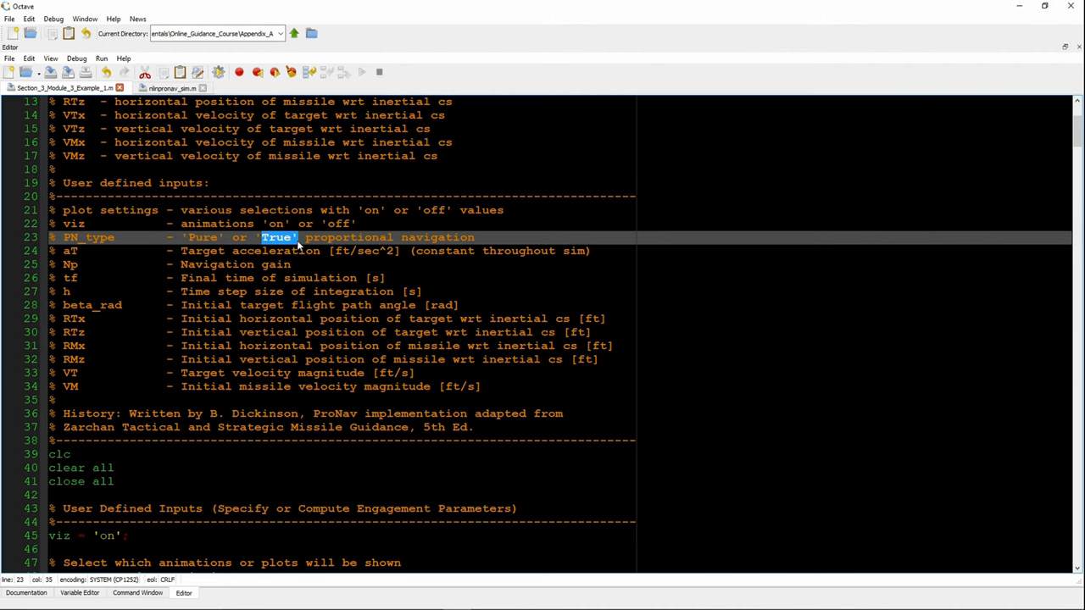
scroll(down, 3)
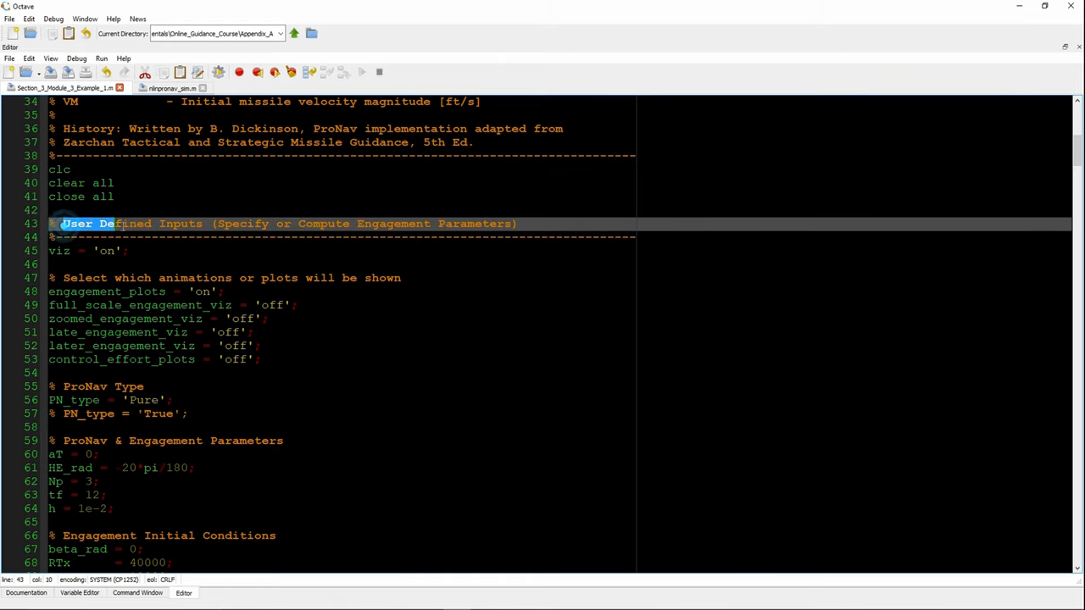
click(81, 251)
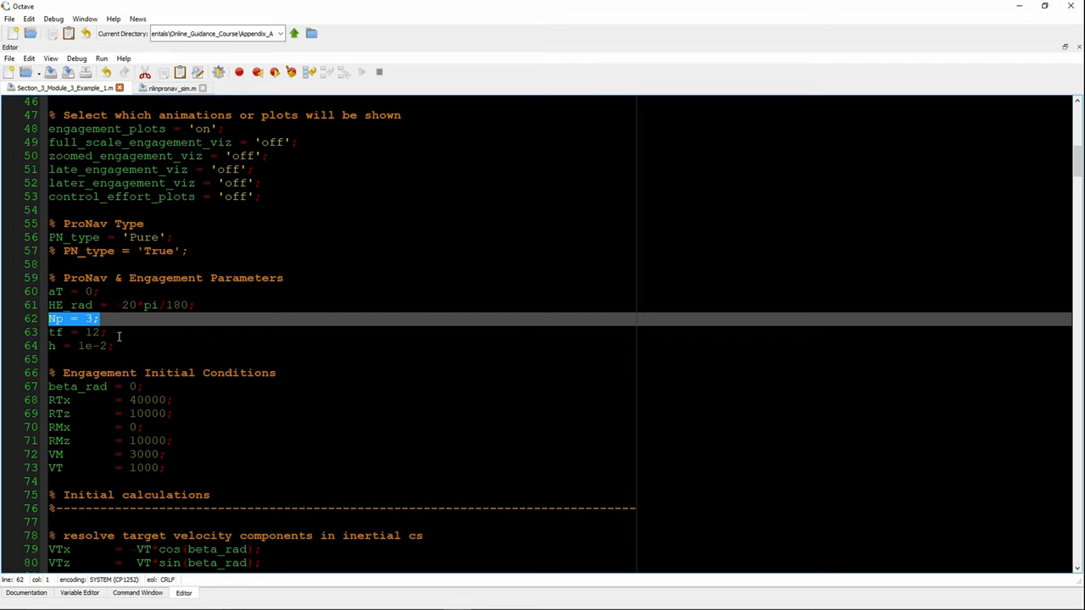
click(76, 330)
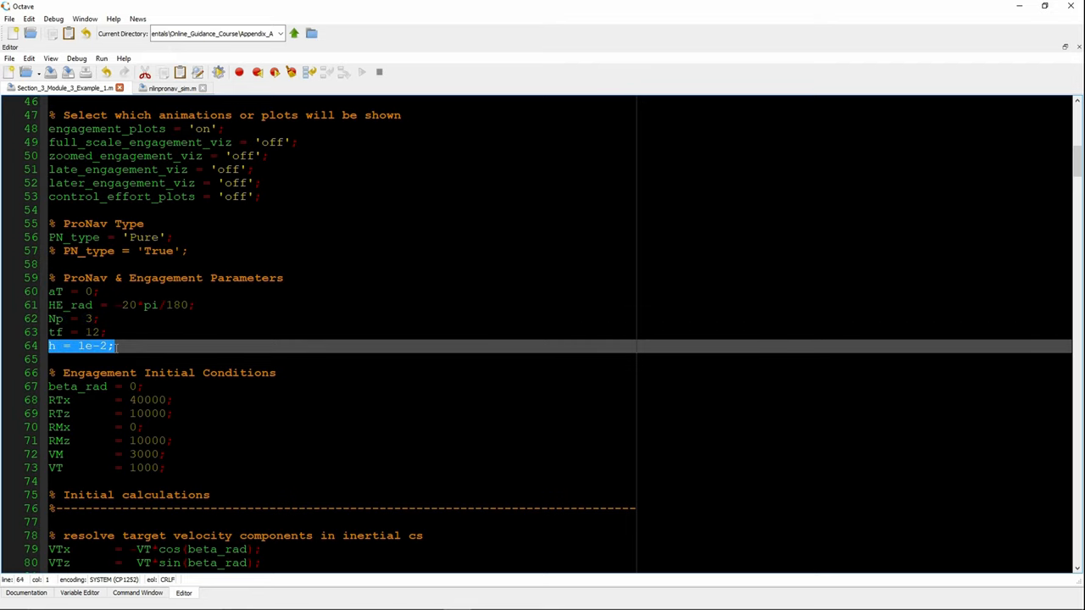
scroll(down, 3)
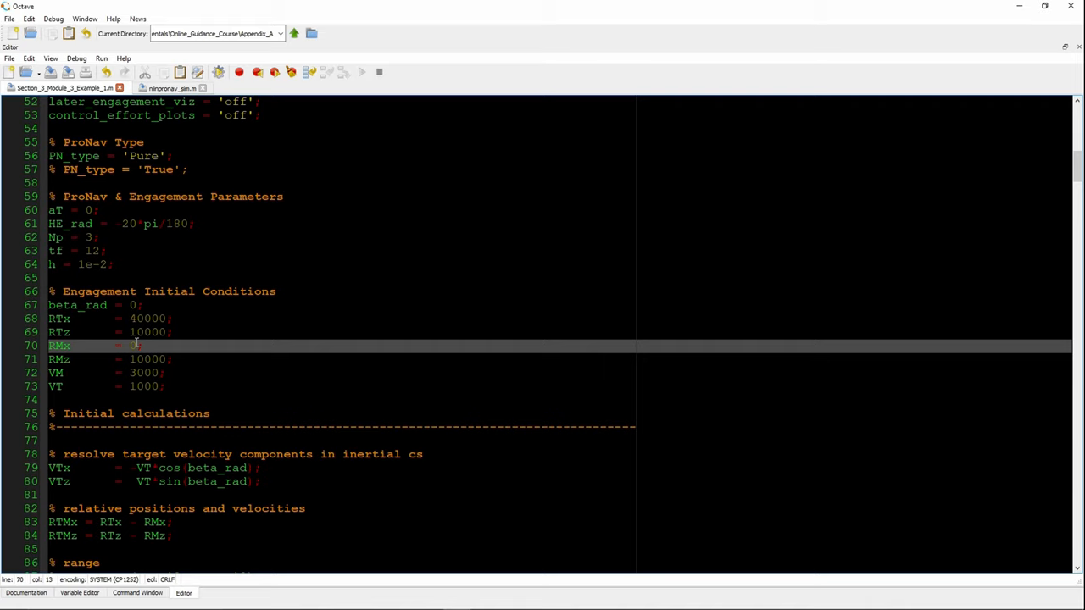
Point out the RMz and VM initial conditions, the target velocity 1000 and the target speed term VT.
click(136, 359)
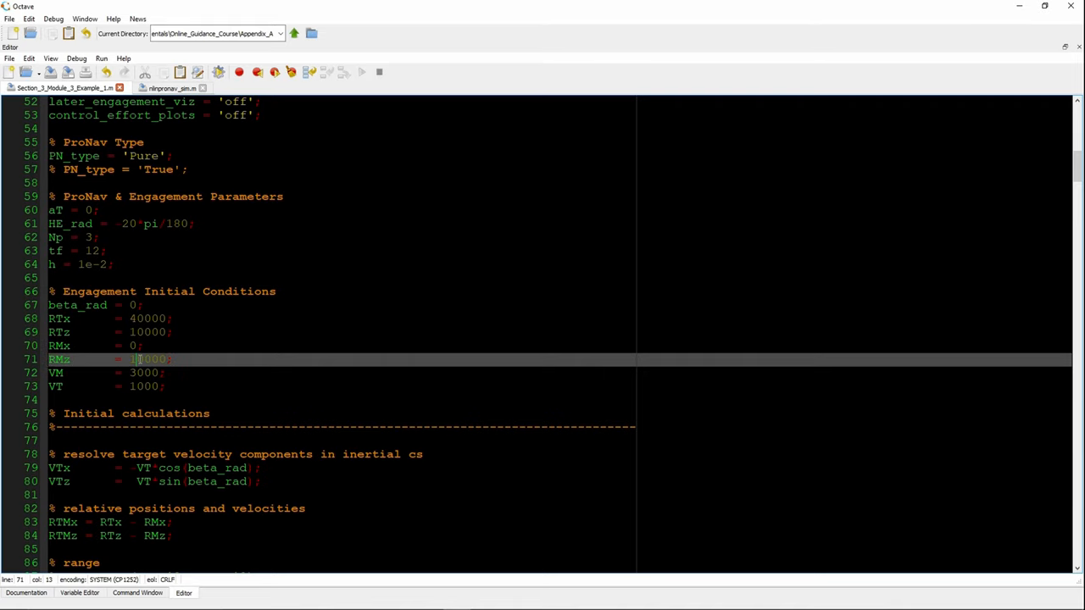
click(135, 373)
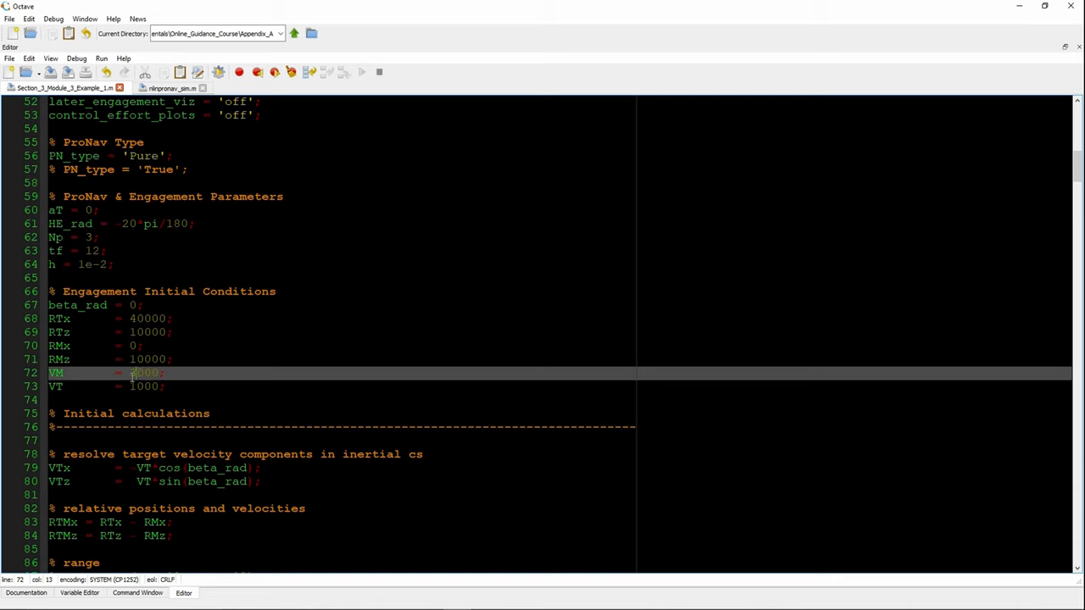
double_click(144, 373)
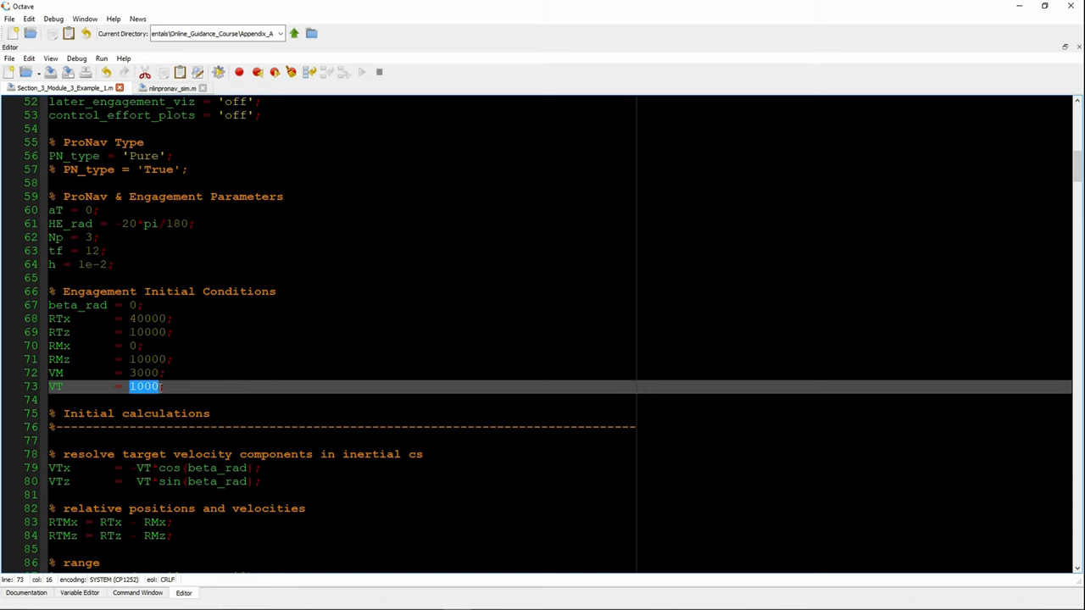
drag(144, 386, 50, 306)
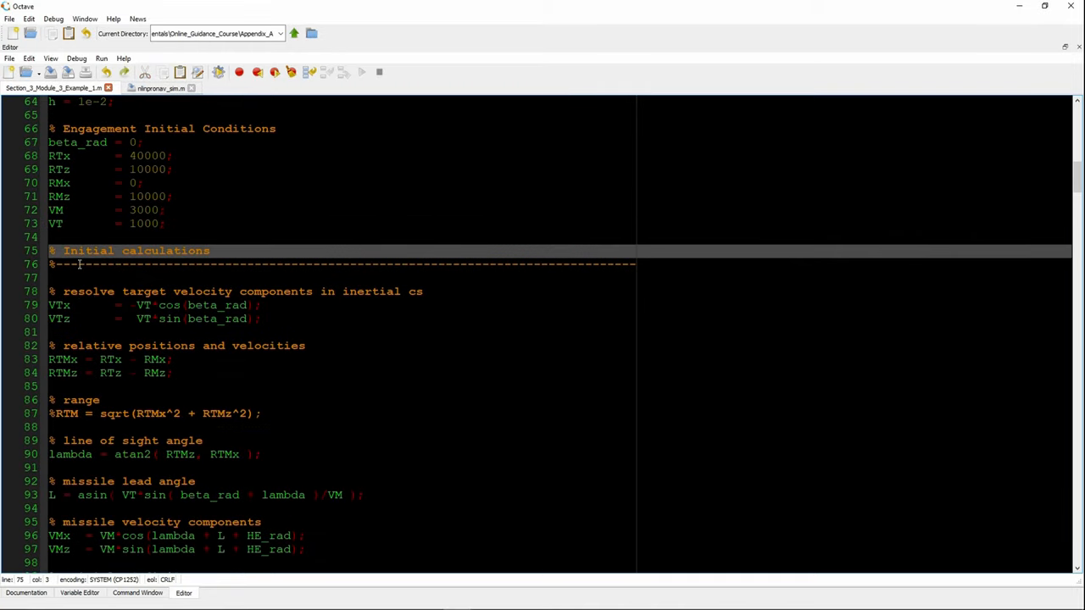
mouse_move(85, 291)
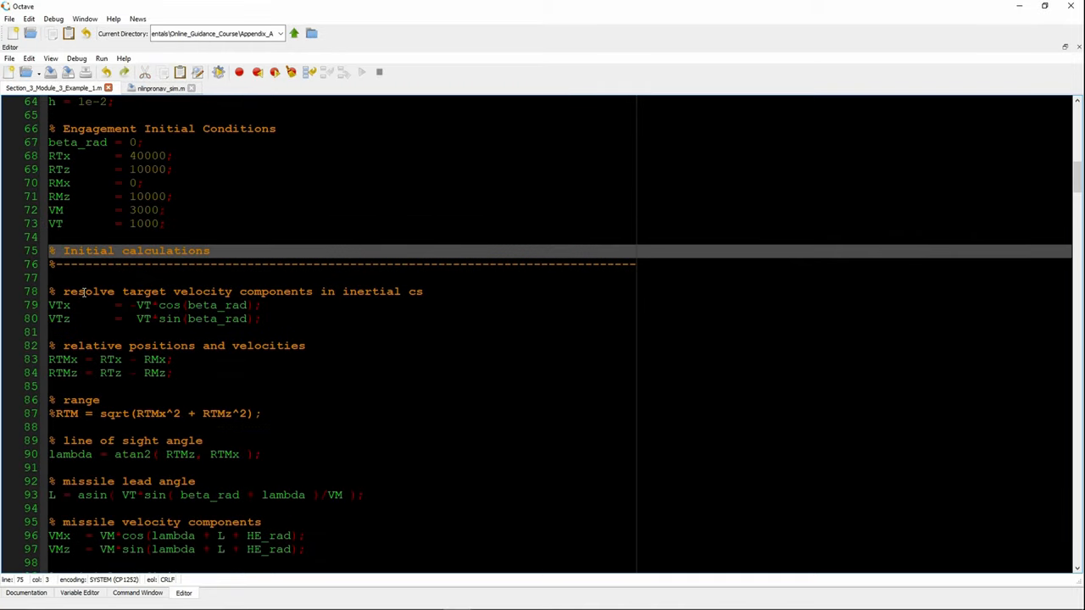
click(82, 292)
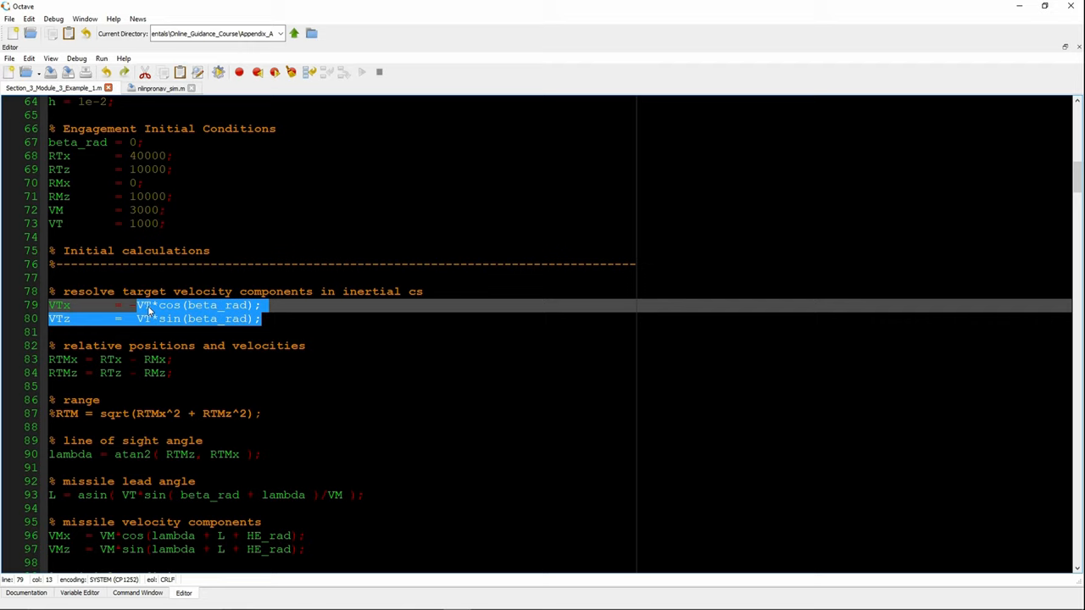
double_click(214, 305)
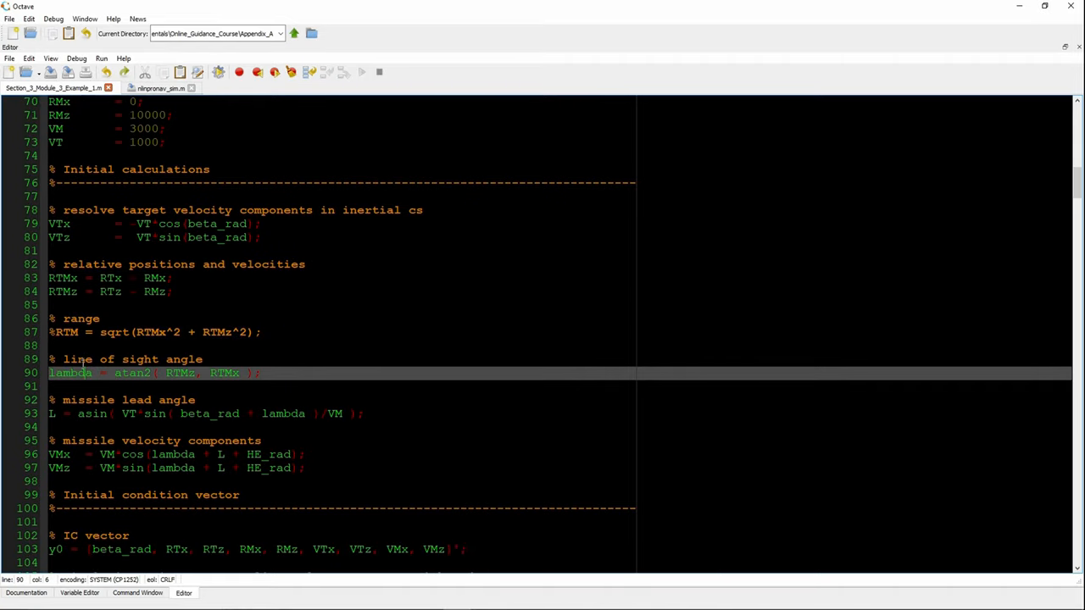
Highlight the HE_rad and VMz missile velocity equations and a line of the initial condition section.
scroll(down, 3)
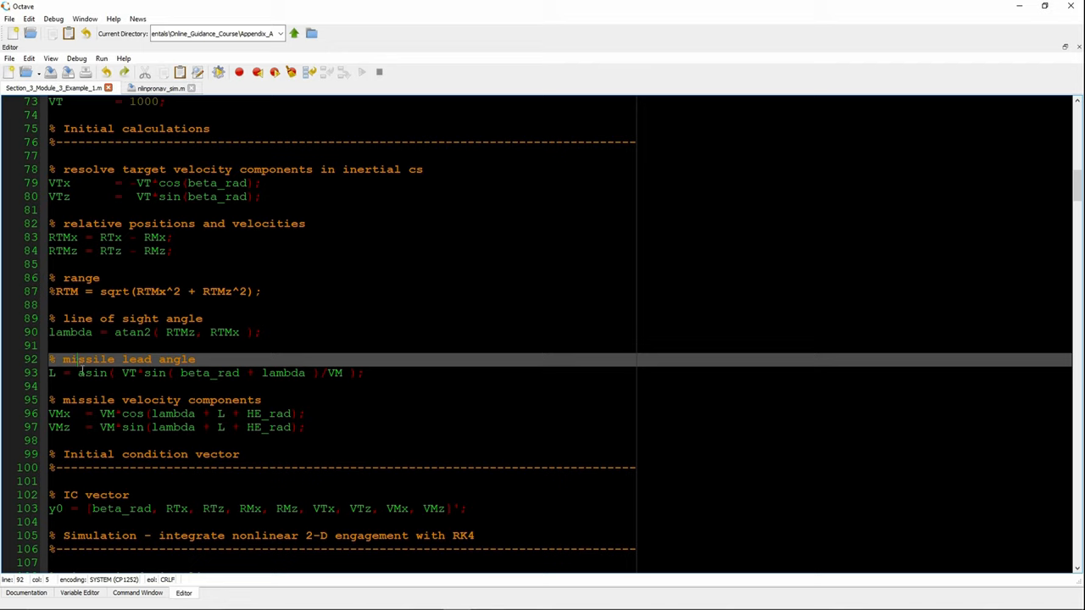
scroll(down, 3)
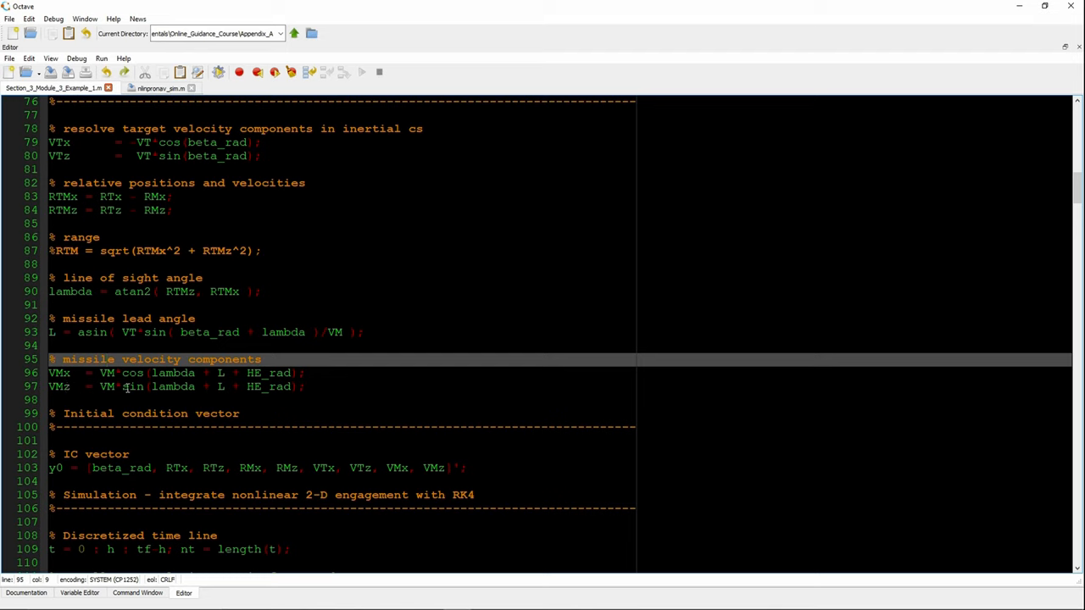
double_click(268, 373)
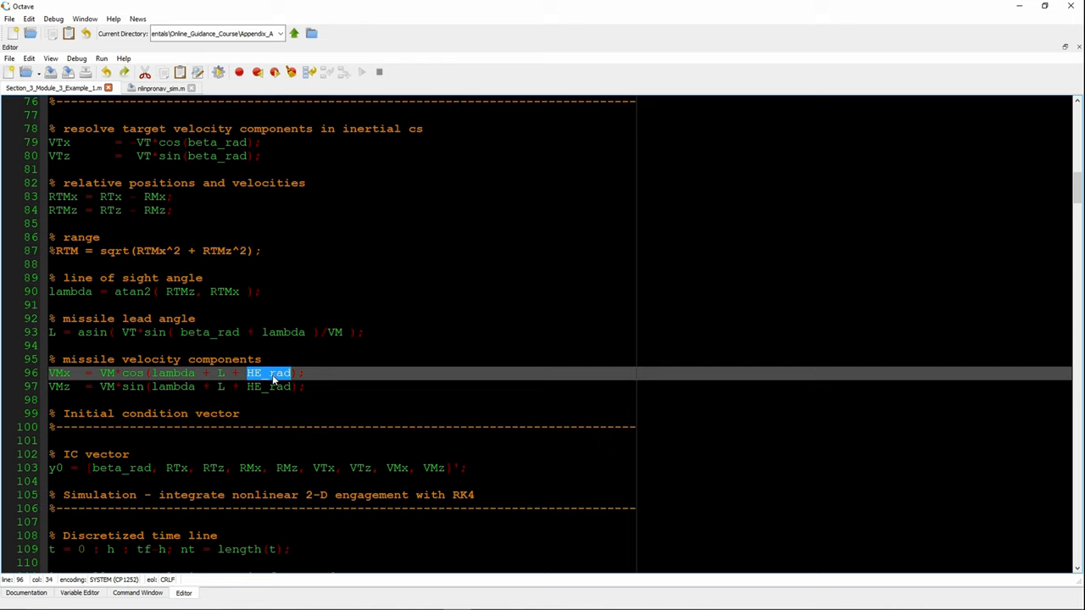
click(66, 373)
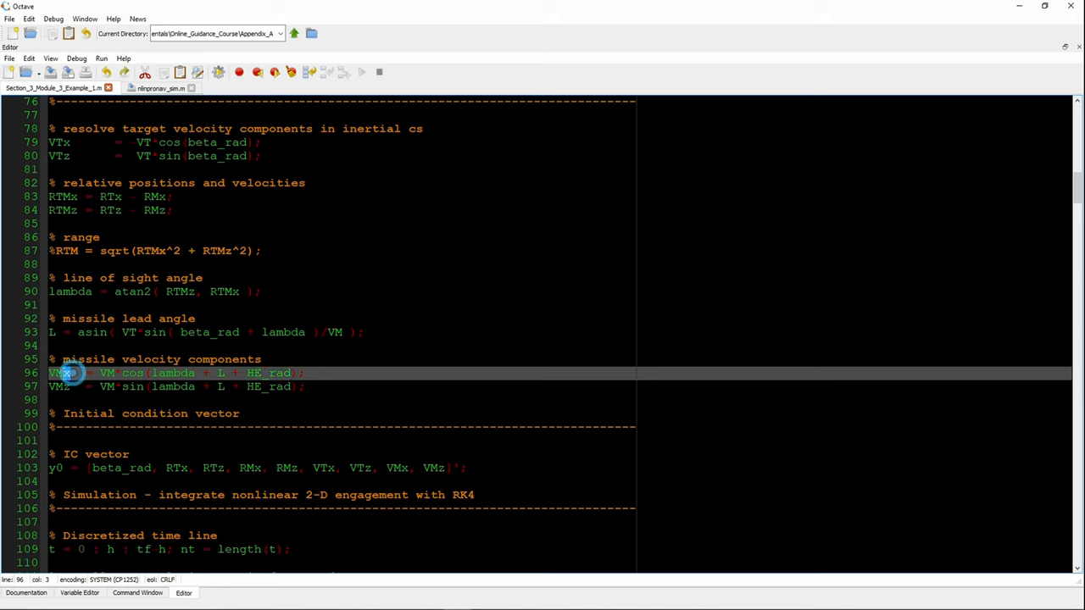
click(57, 387)
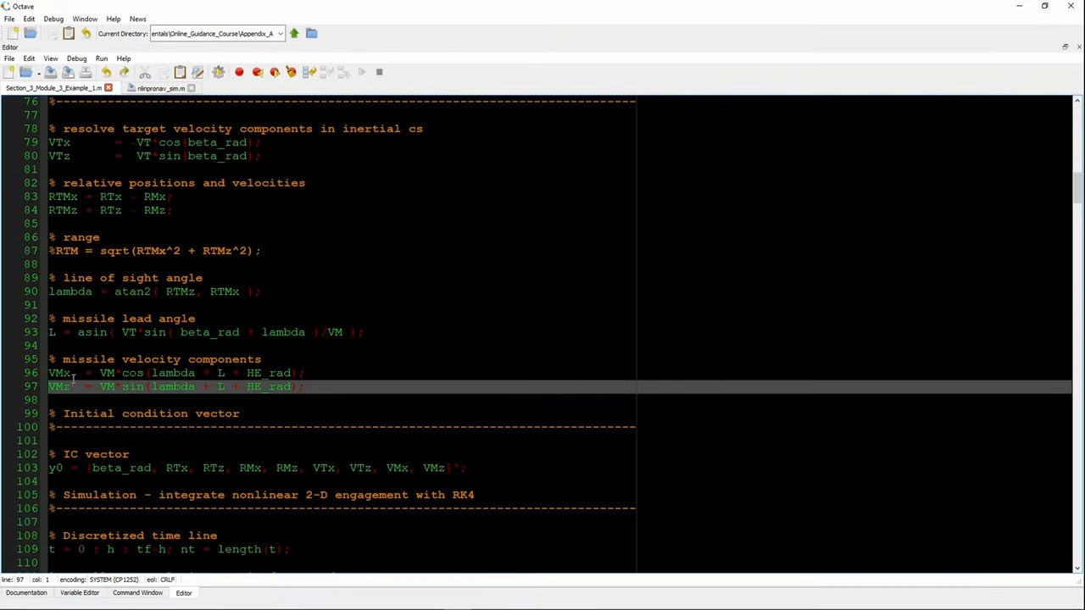
scroll(down, 3)
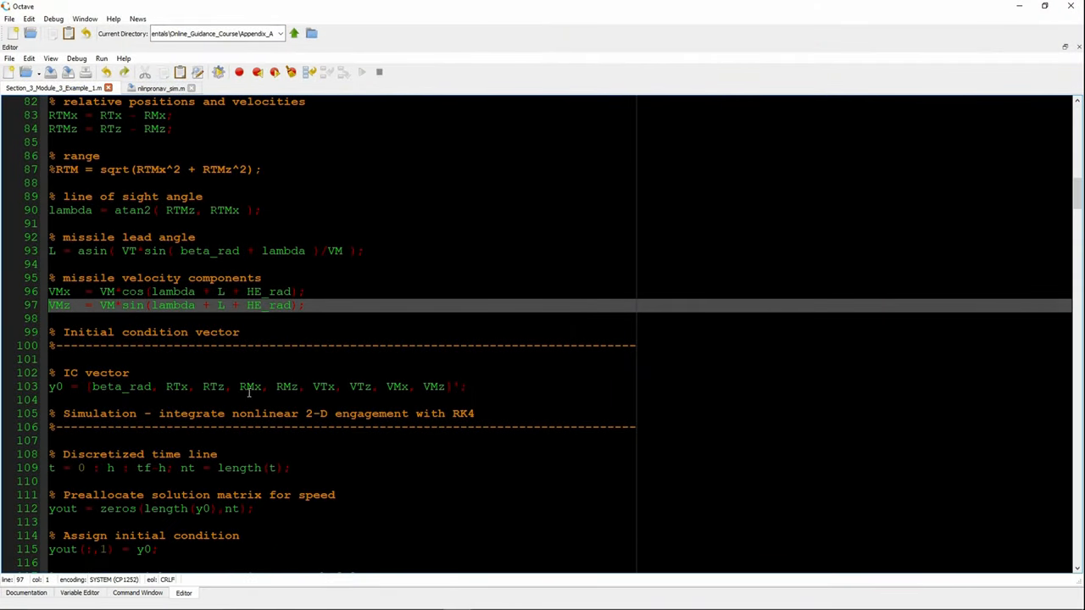
triple_click(254, 386)
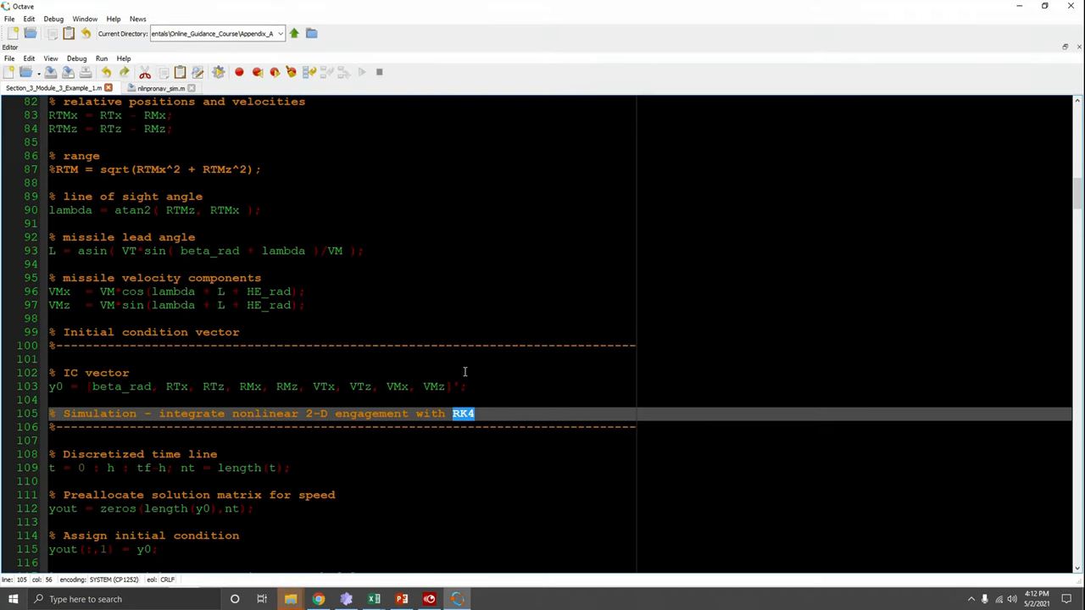
Point out the preallocation comment and the initial condition assignment.
scroll(down, 3)
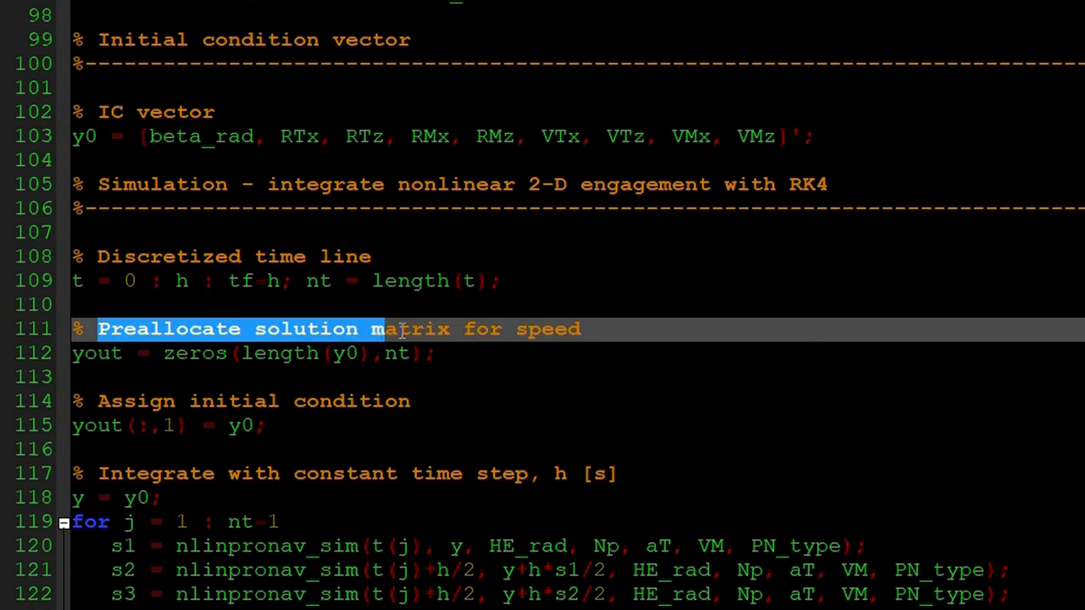
drag(376, 329, 585, 329)
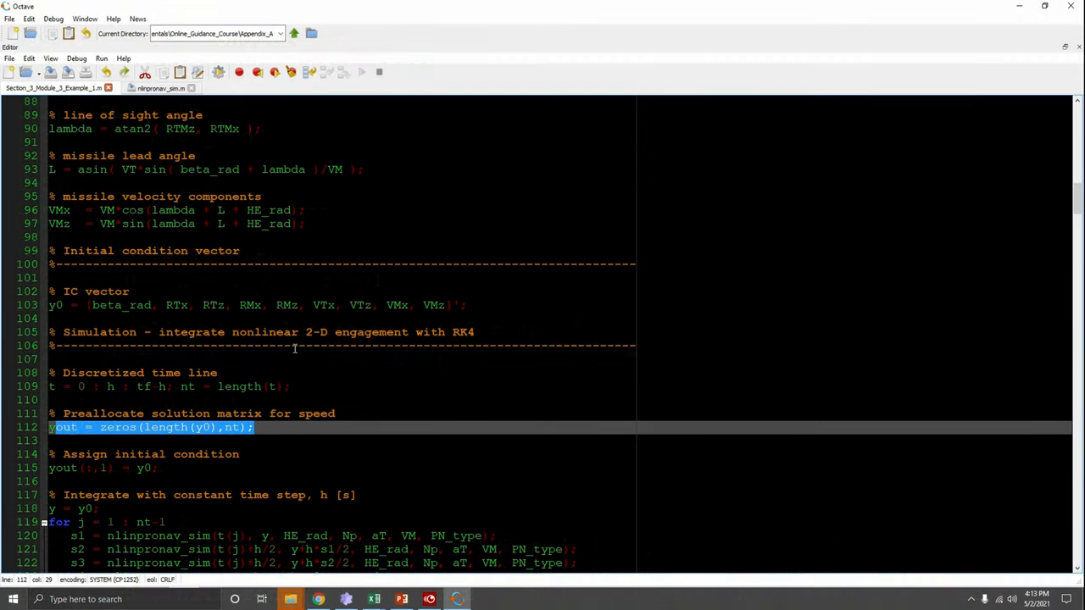
scroll(down, 3)
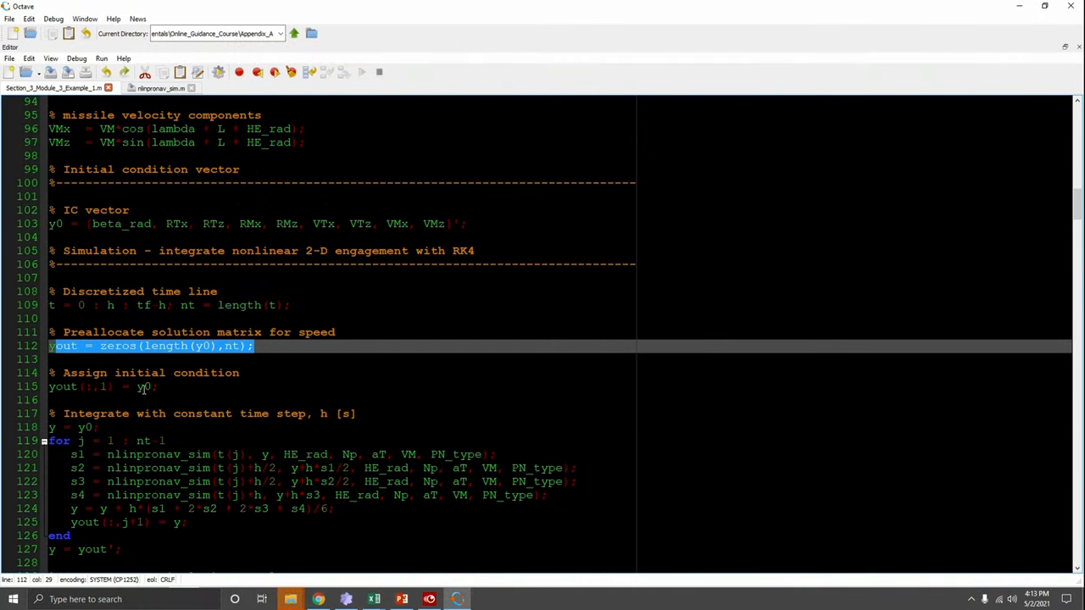
click(101, 386)
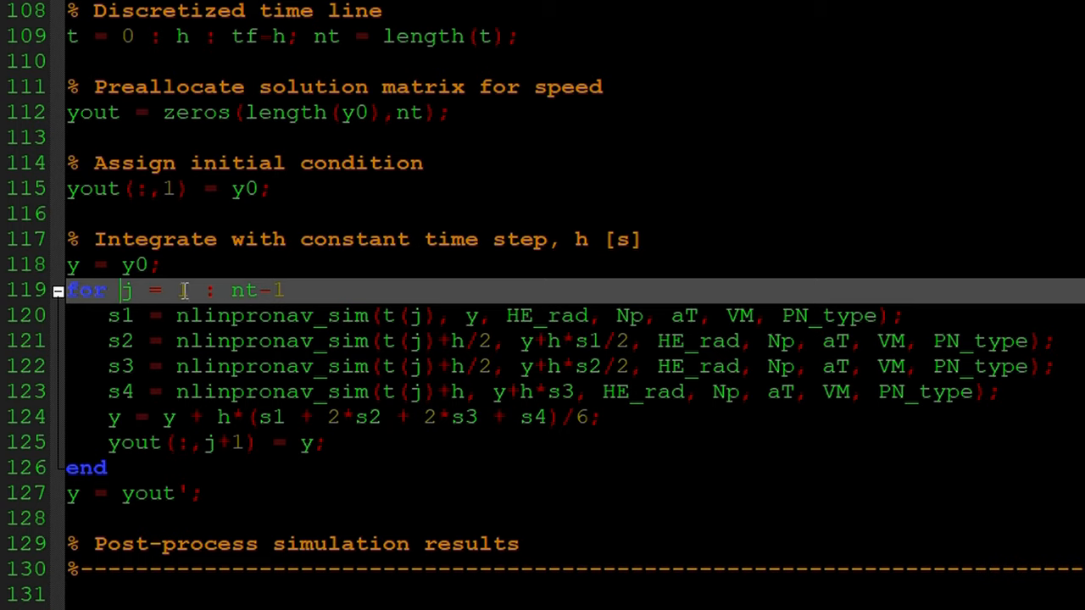
mouse_move(144, 316)
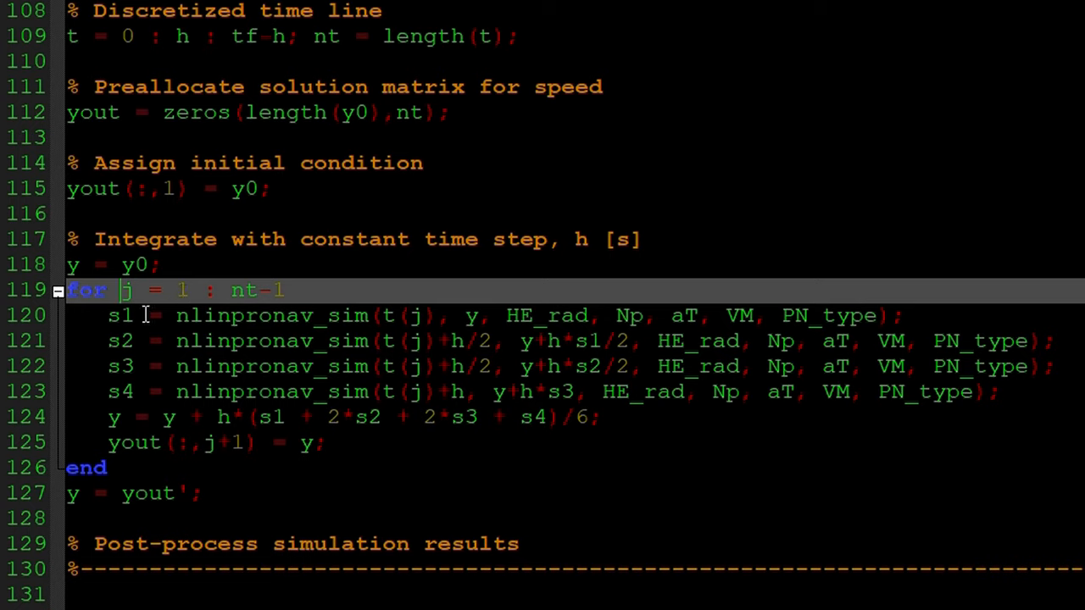
mouse_move(123, 316)
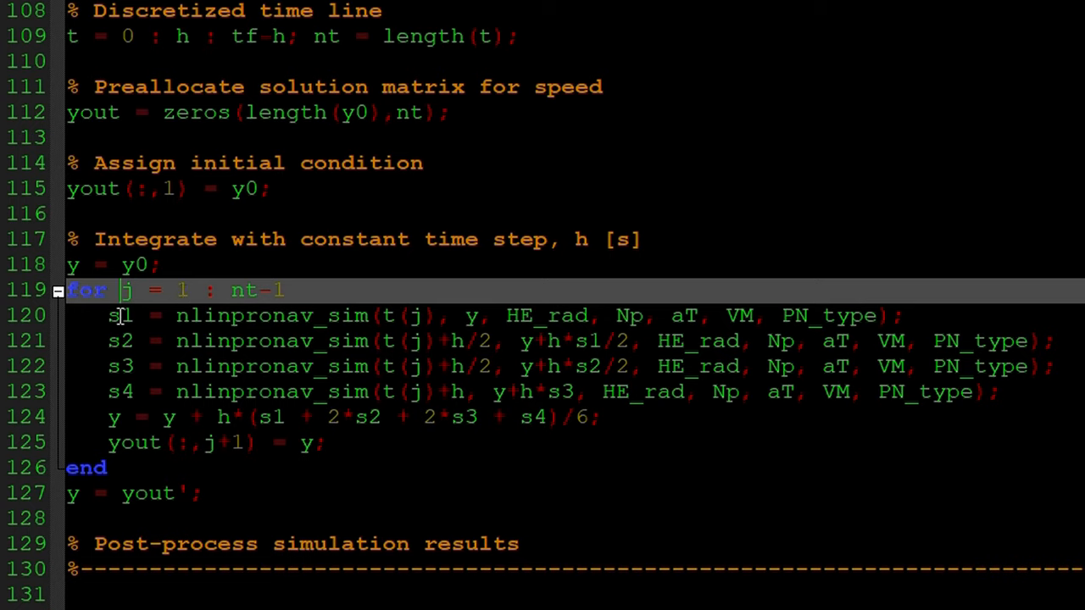
mouse_move(125, 341)
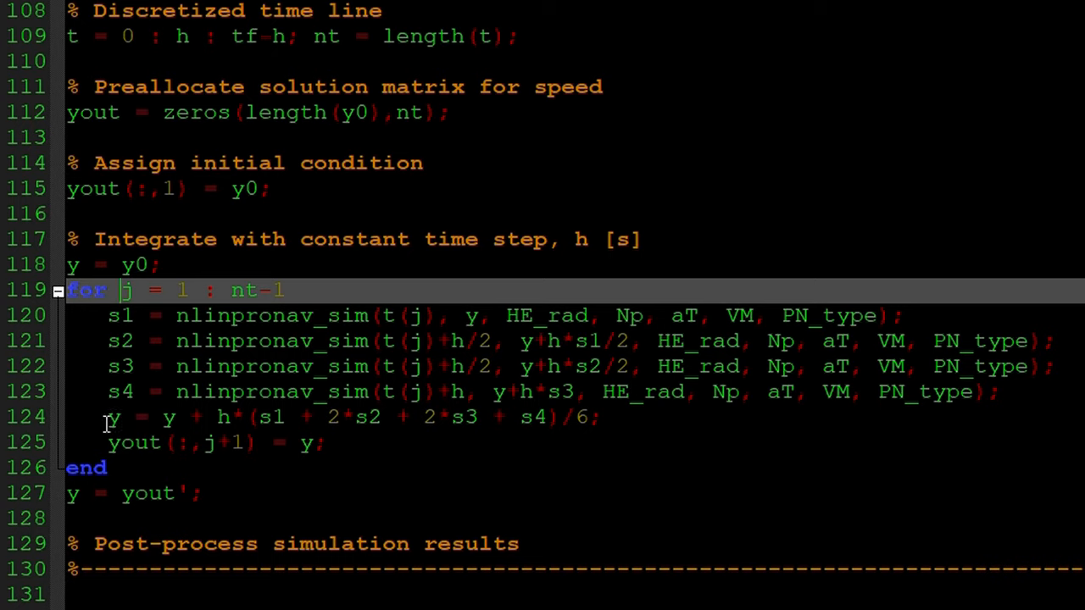
mouse_move(127, 417)
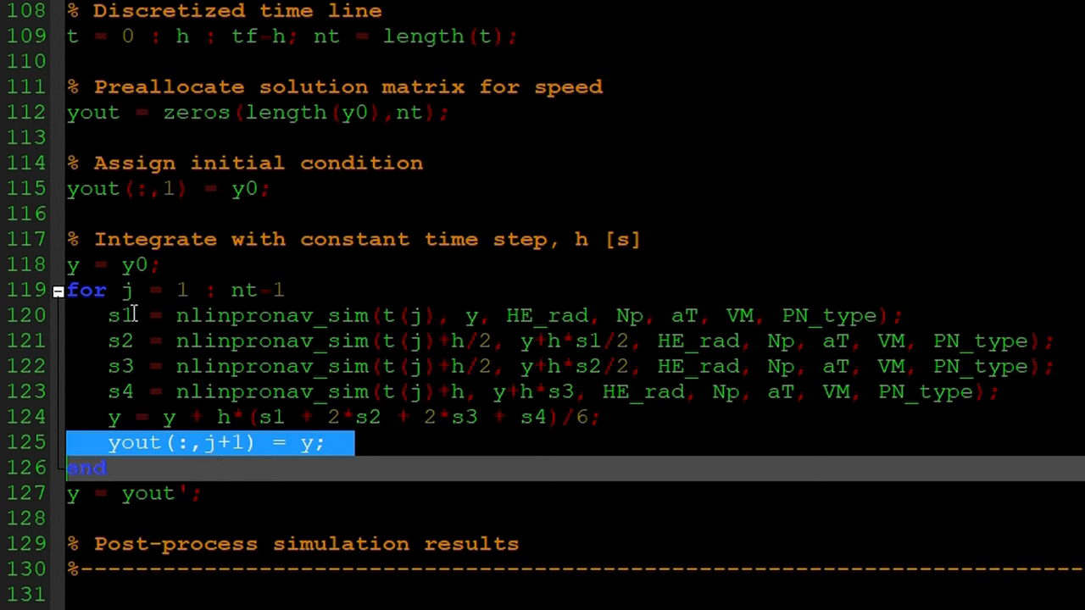
mouse_move(227, 295)
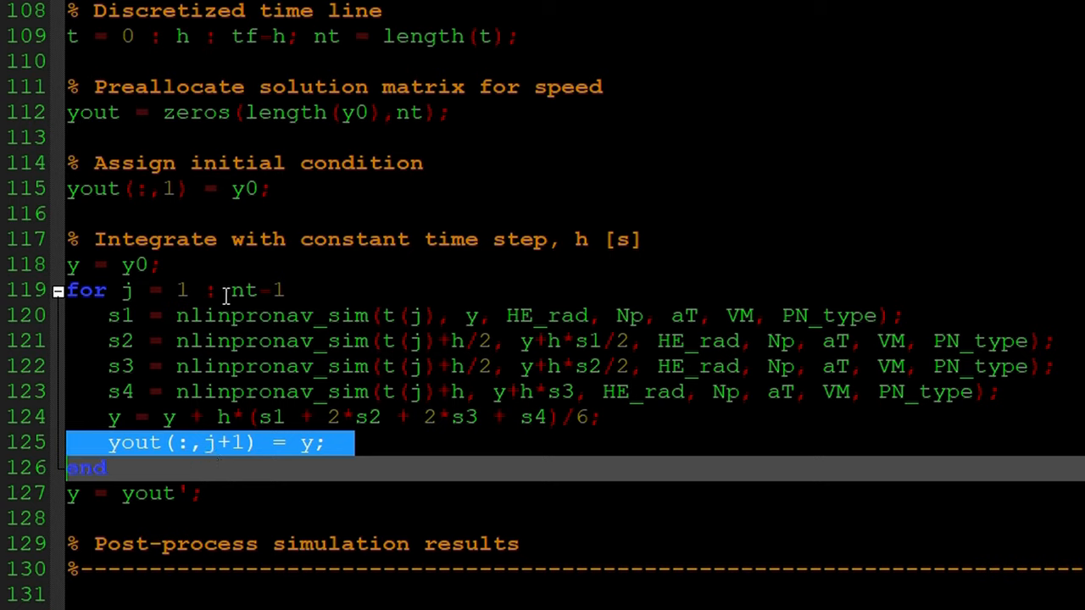
mouse_move(142, 324)
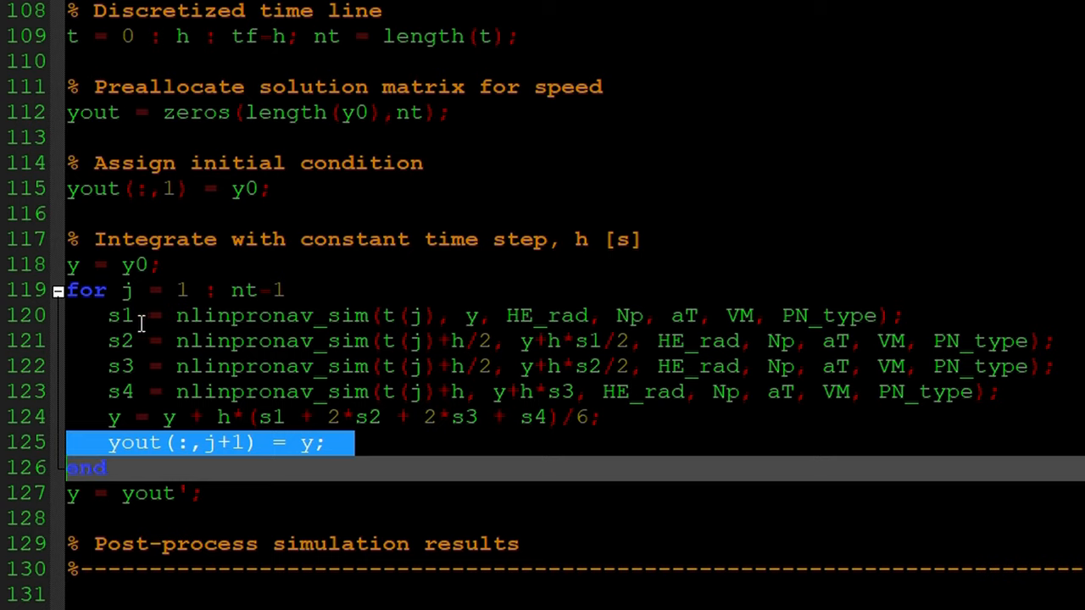
mouse_move(142, 394)
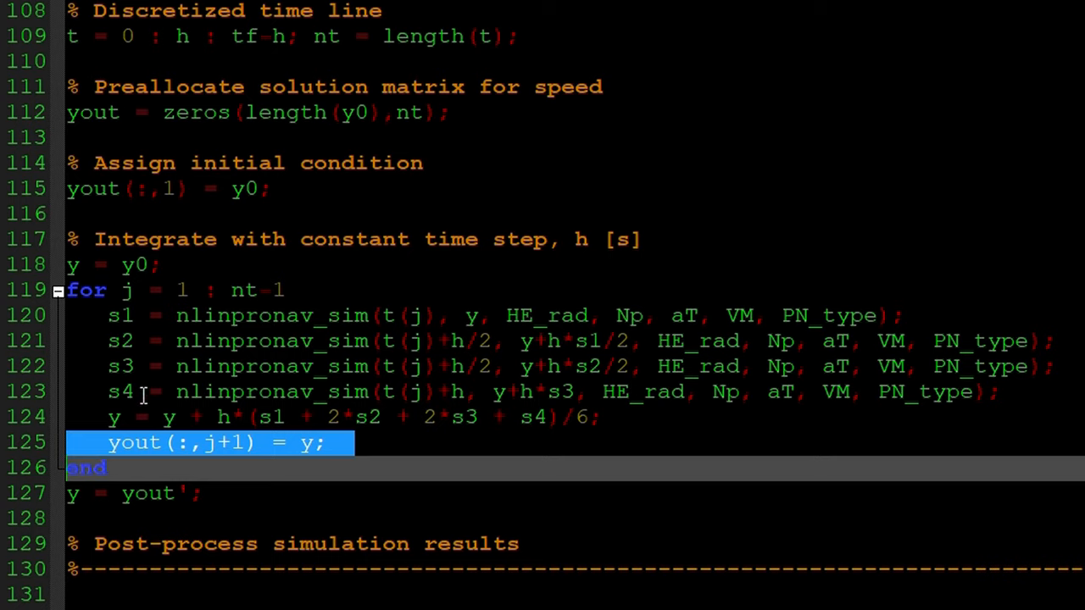
mouse_move(110, 421)
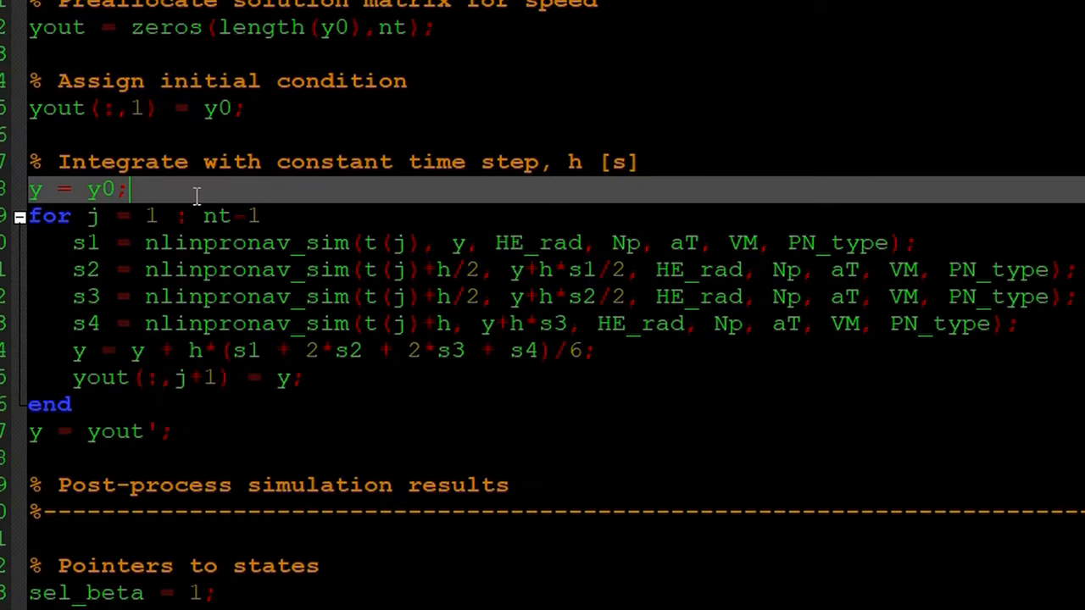
Walk through the first RK4 stage, the state pointer block, sel_RT2 and the target velocity magnitude section.
click(144, 244)
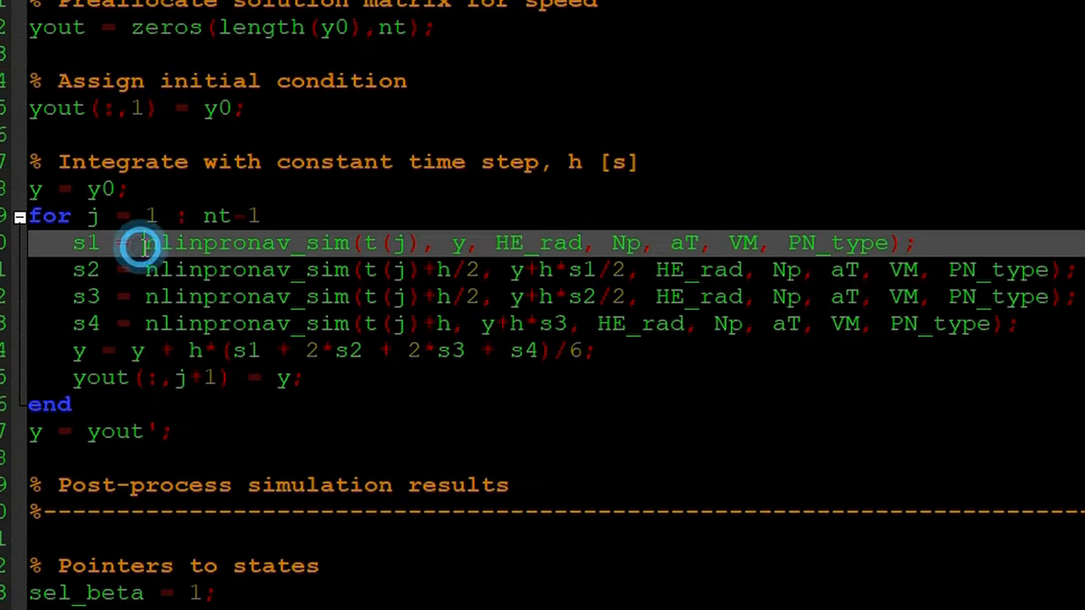
double_click(246, 244)
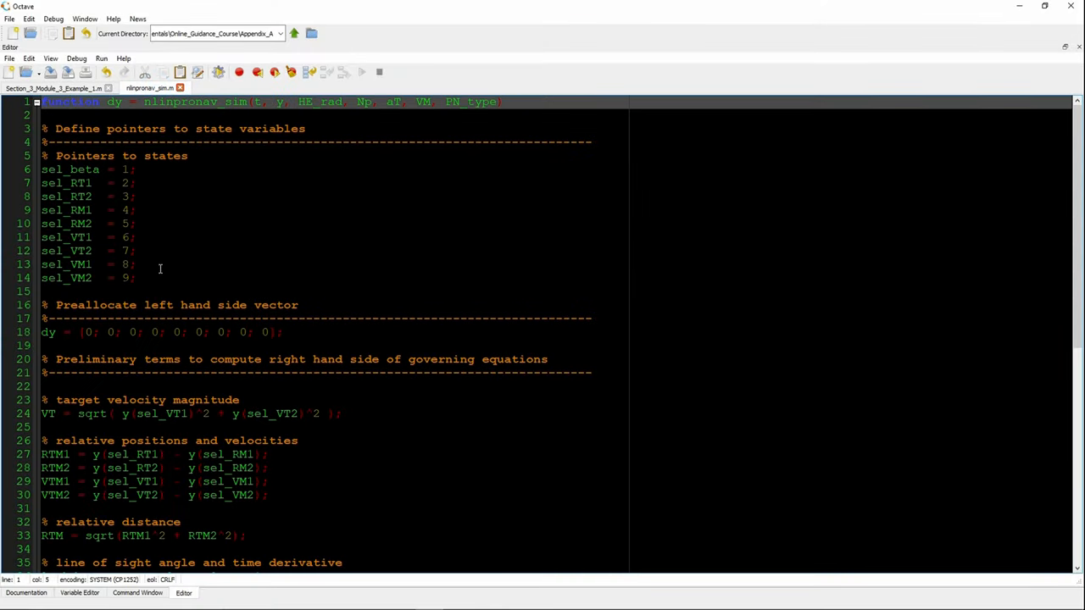
drag(41, 183, 136, 278)
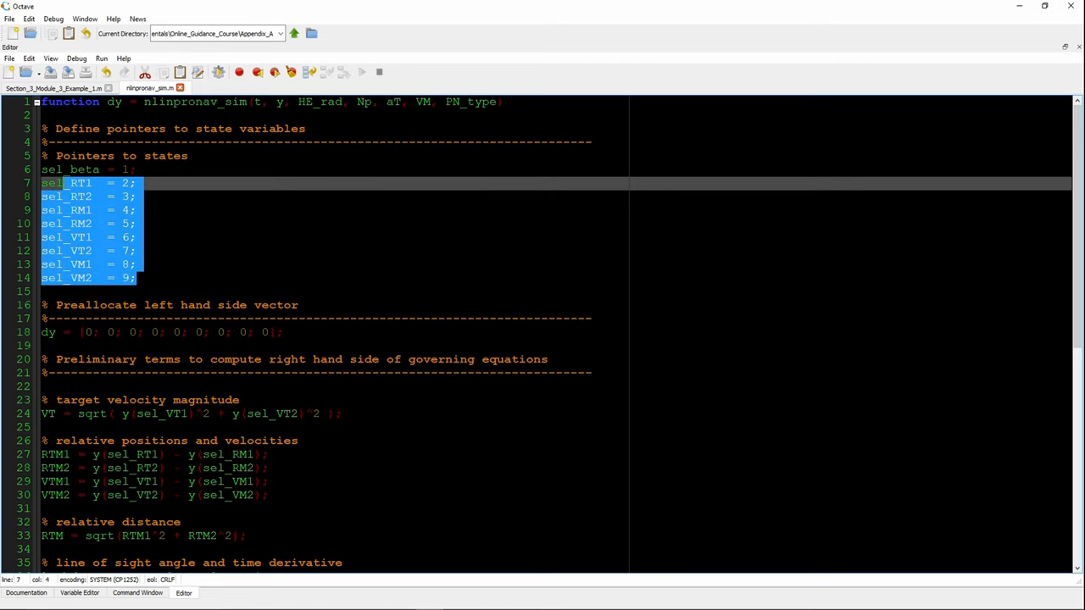
click(59, 170)
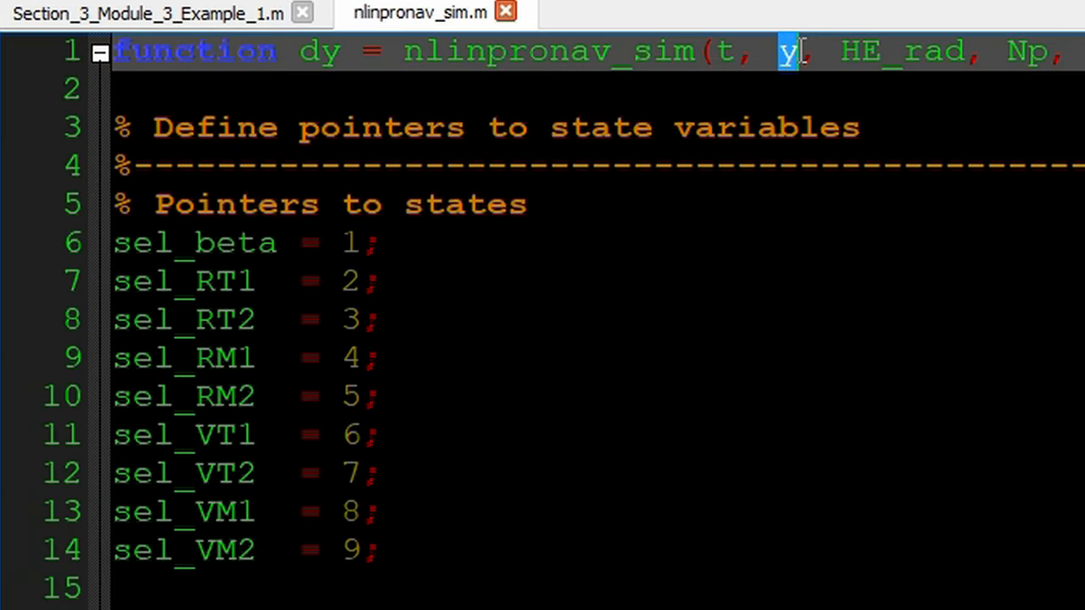
click(345, 244)
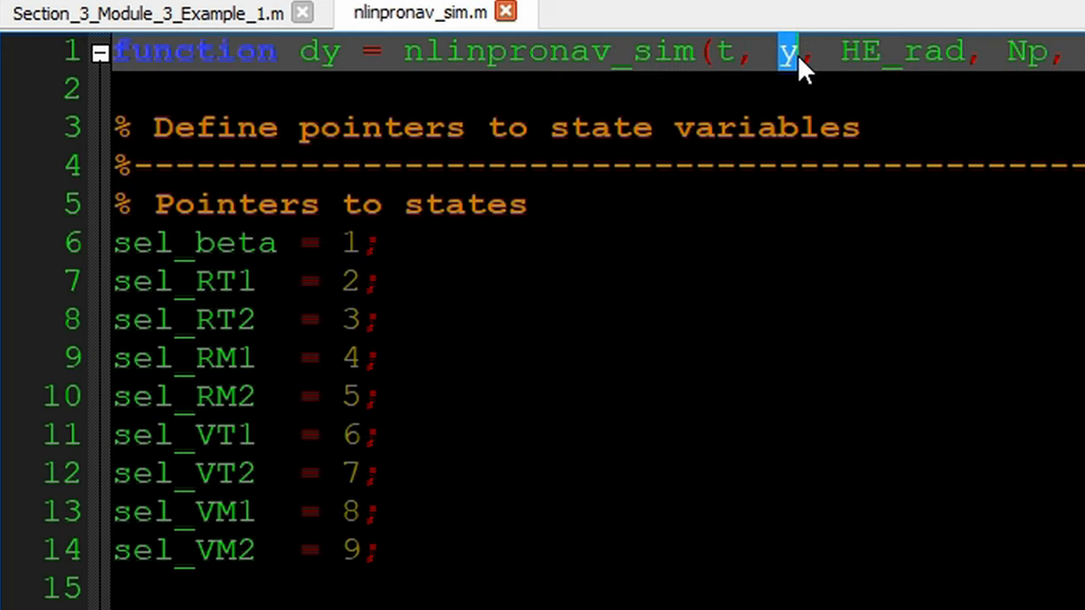
mouse_move(336, 263)
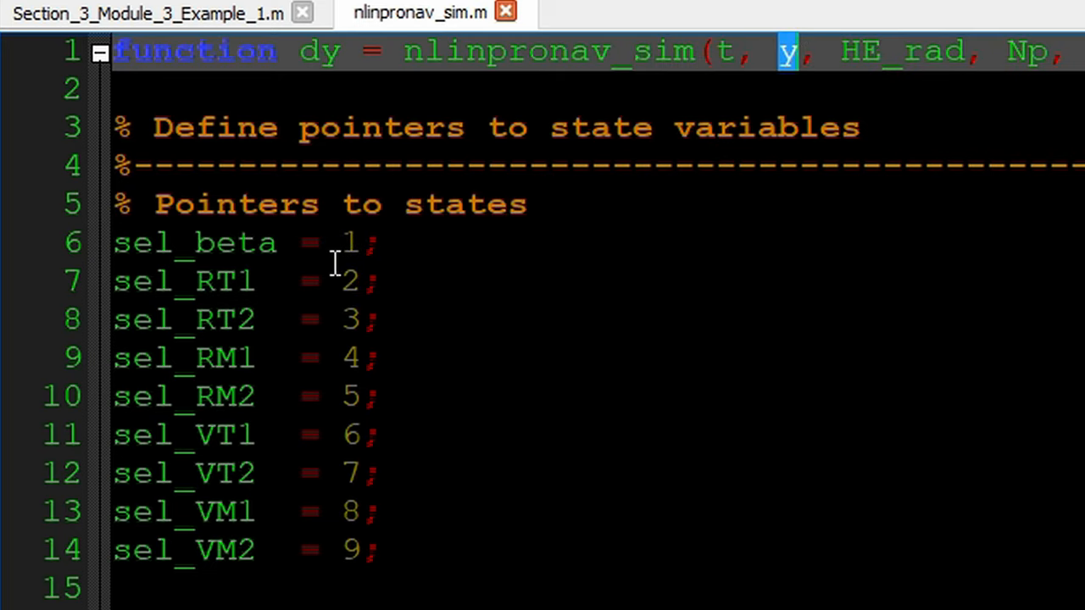
click(207, 319)
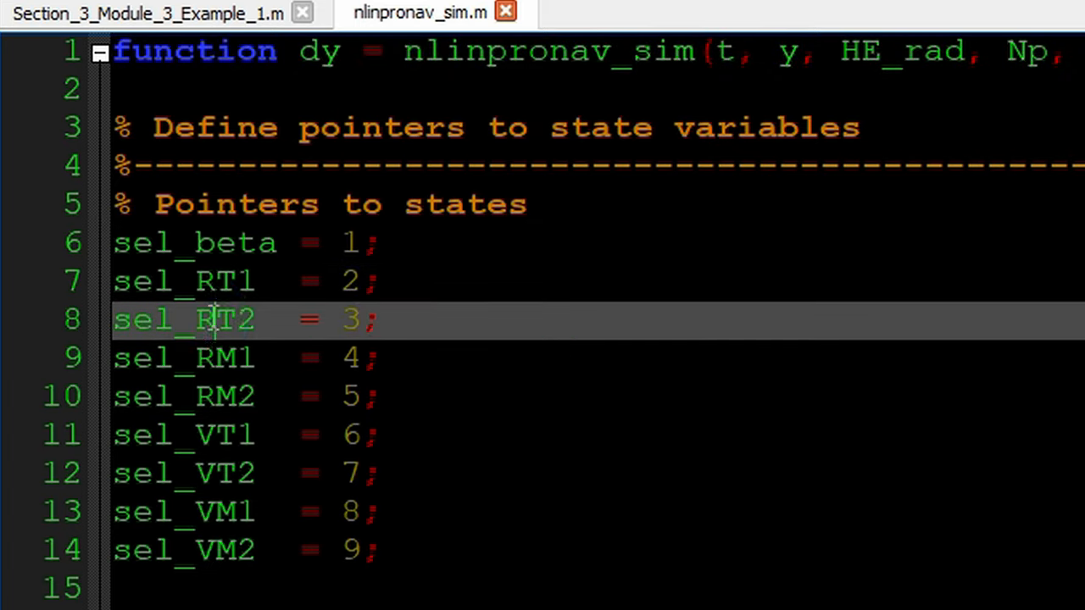
click(204, 355)
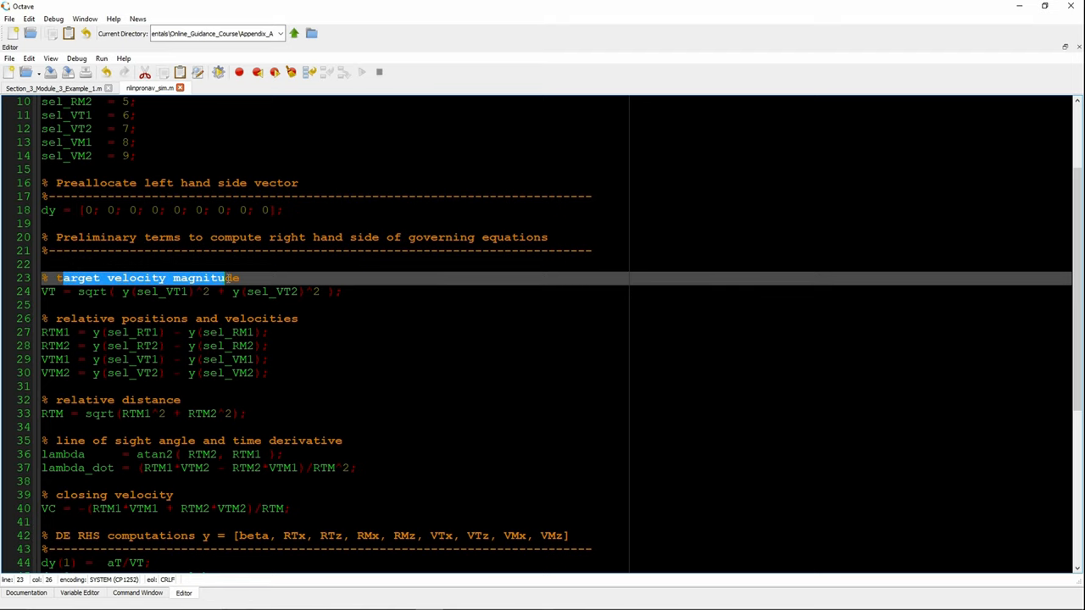
click(144, 292)
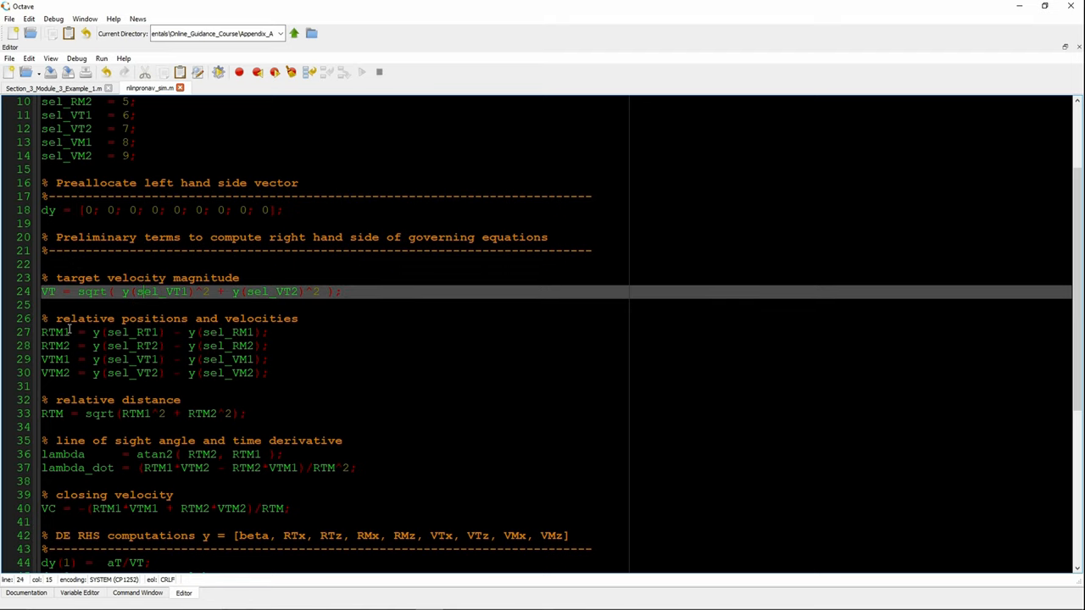
mouse_move(60, 379)
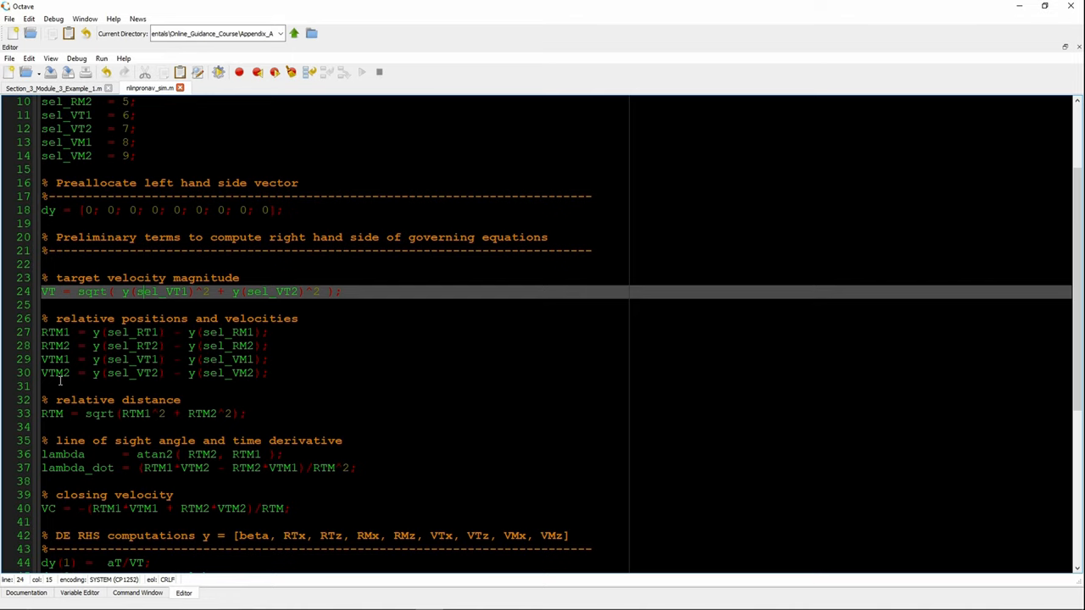
Scroll through the post-processing code, highlighting the lambda_dot term in the acceleration commands.
scroll(down, 3)
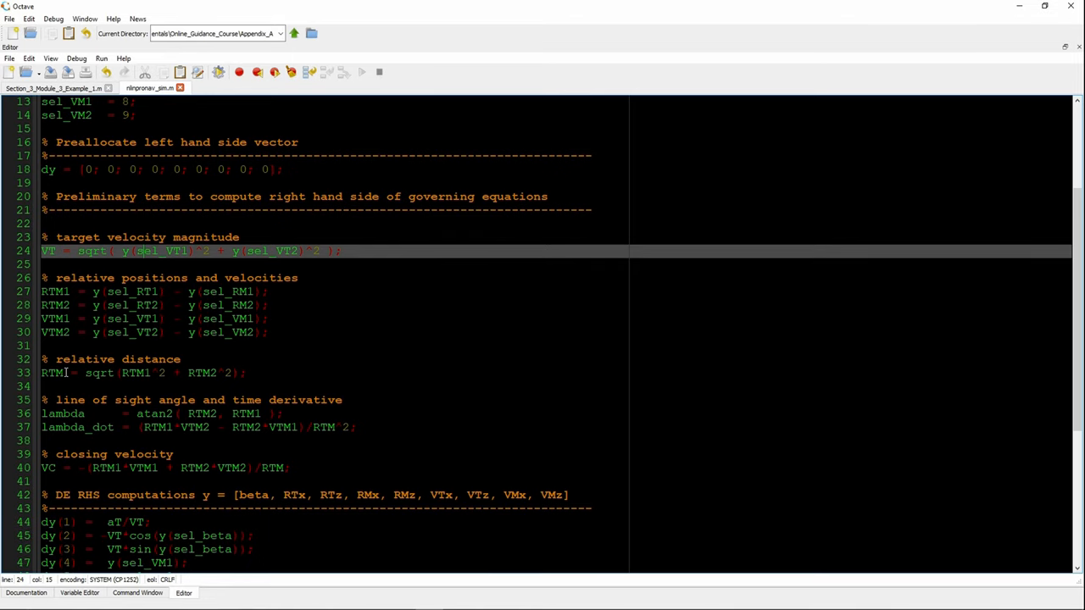
scroll(down, 3)
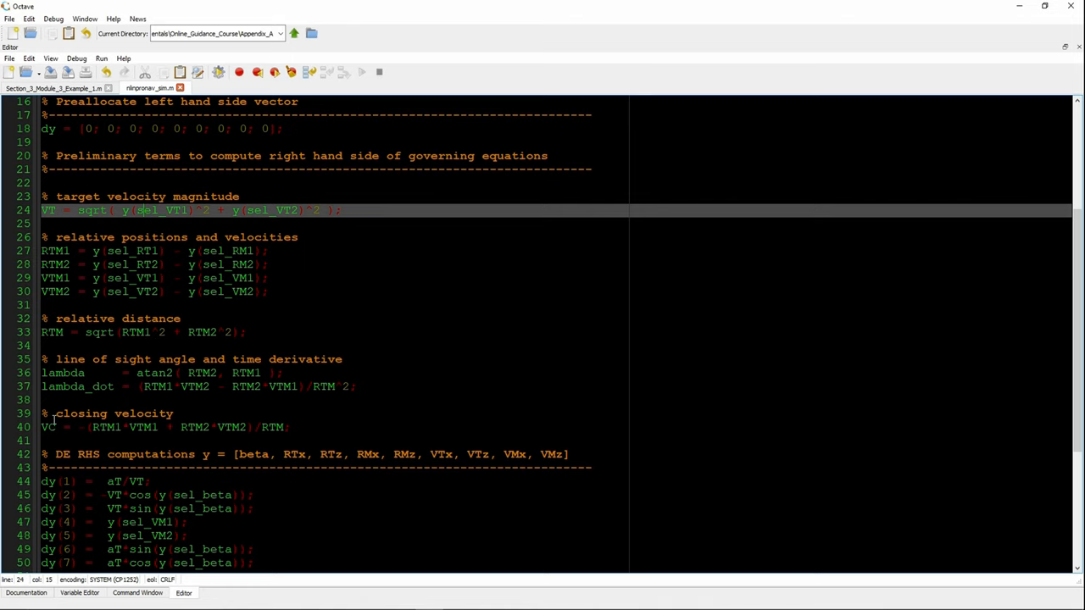
scroll(down, 3)
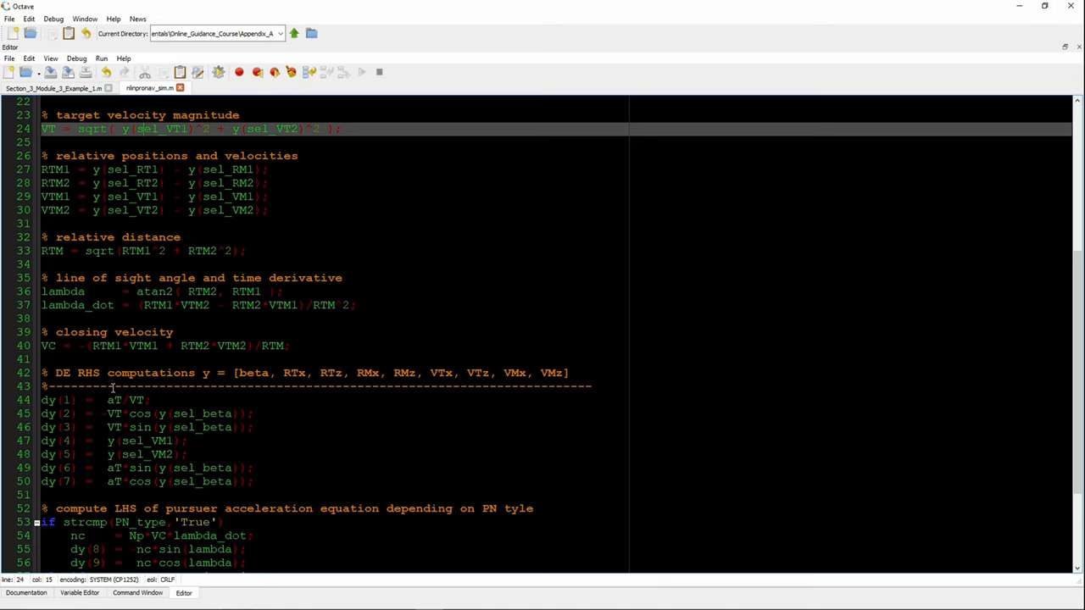
scroll(down, 3)
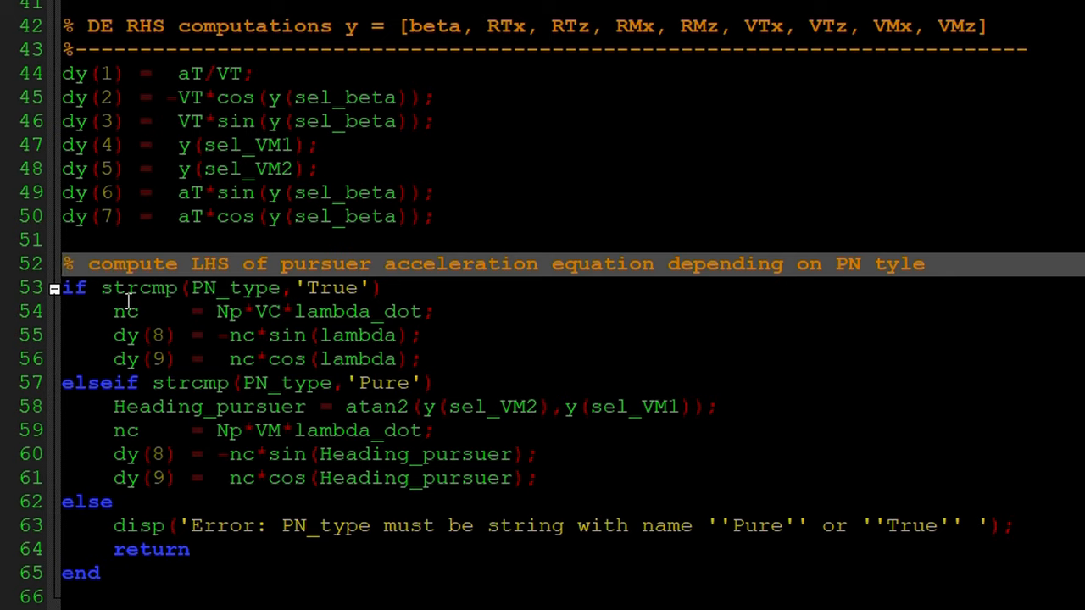
mouse_move(369, 400)
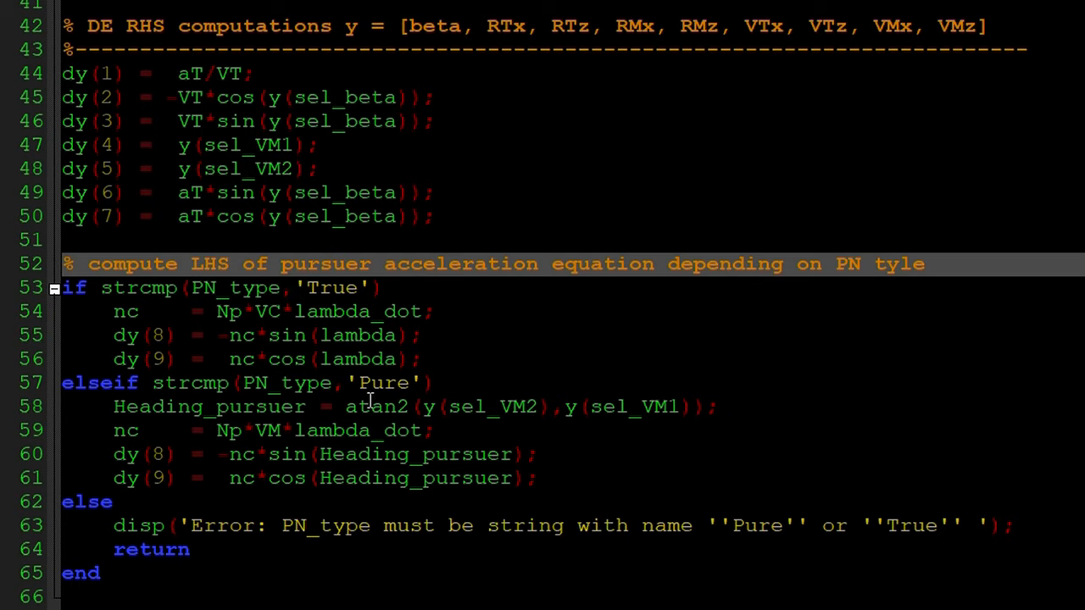
mouse_move(378, 322)
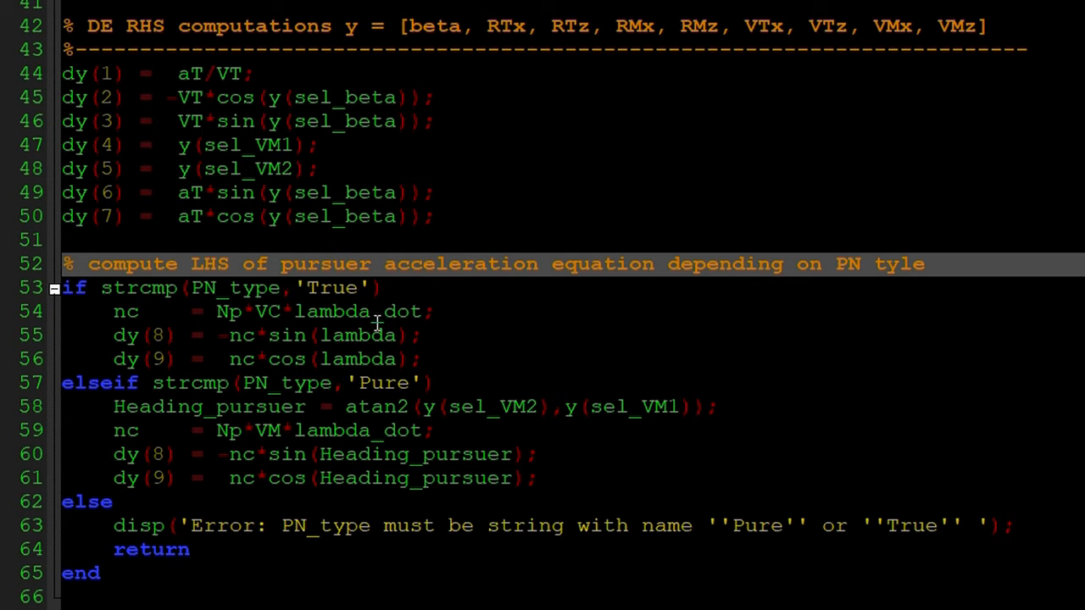
double_click(271, 312)
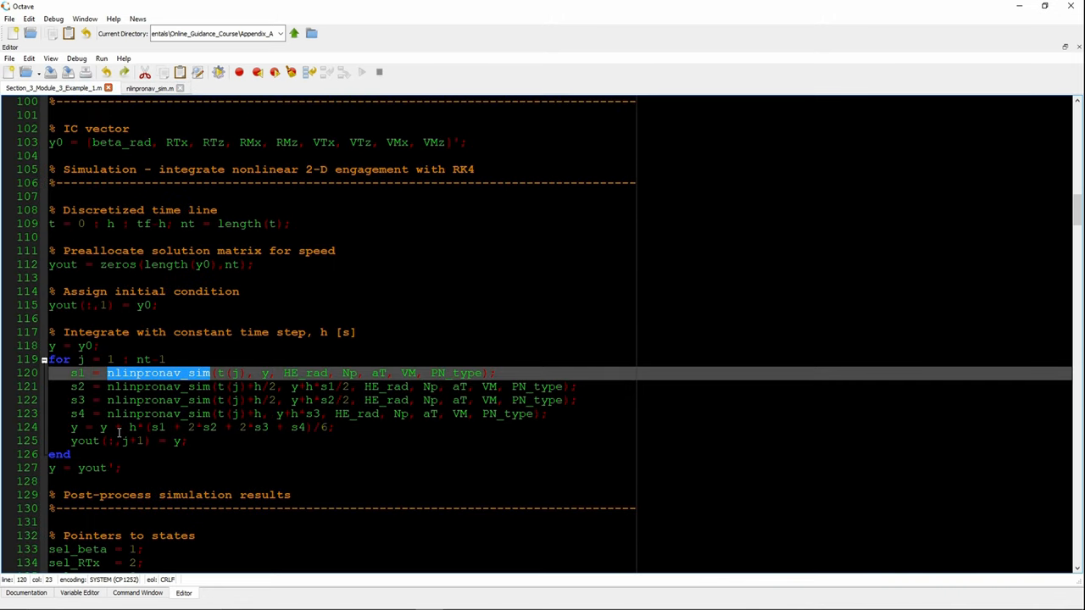
scroll(down, 3)
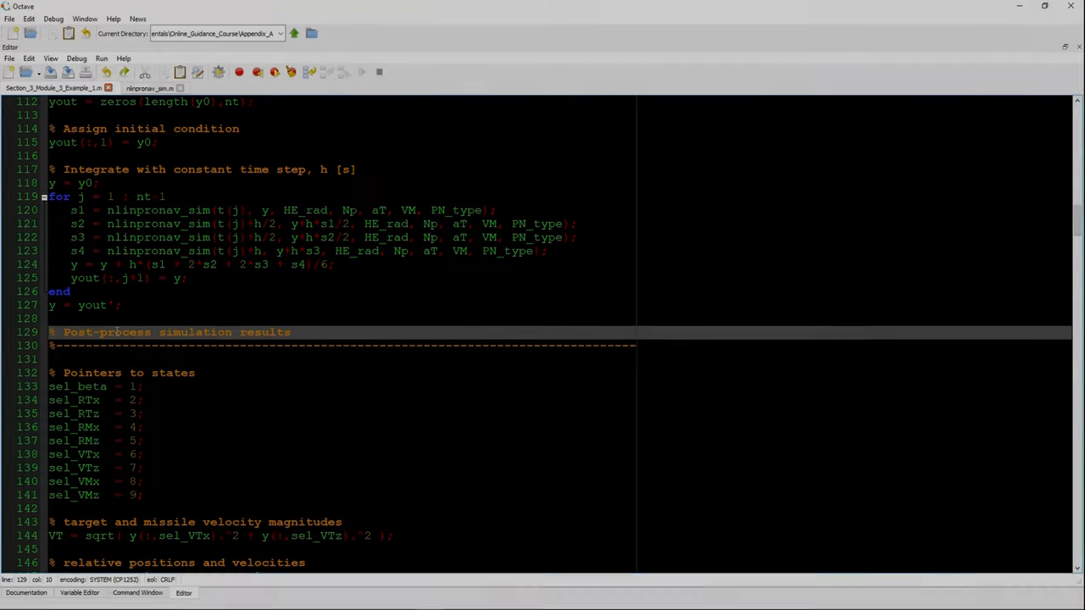
scroll(down, 3)
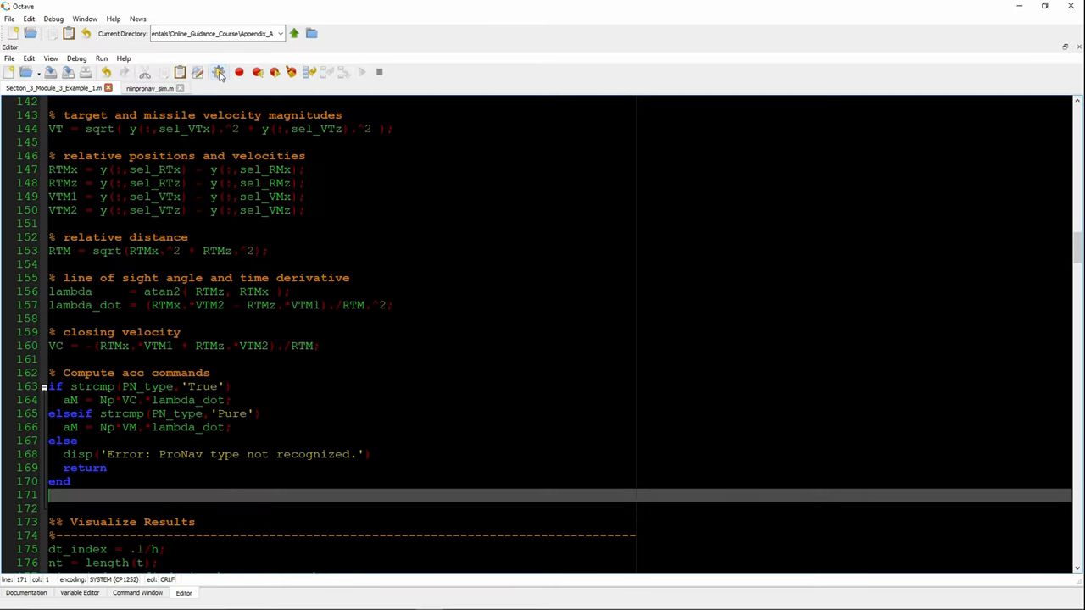
Run the script and spread out the LOS rate, velocity, acceleration and altitude-vs-downrange figures.
click(219, 72)
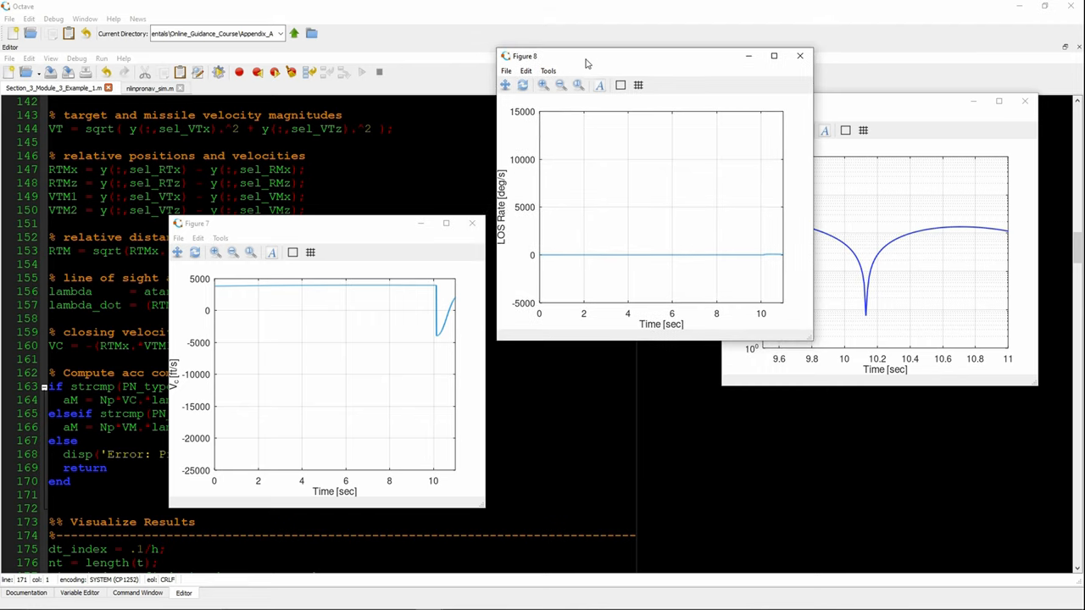
drag(356, 224, 593, 226)
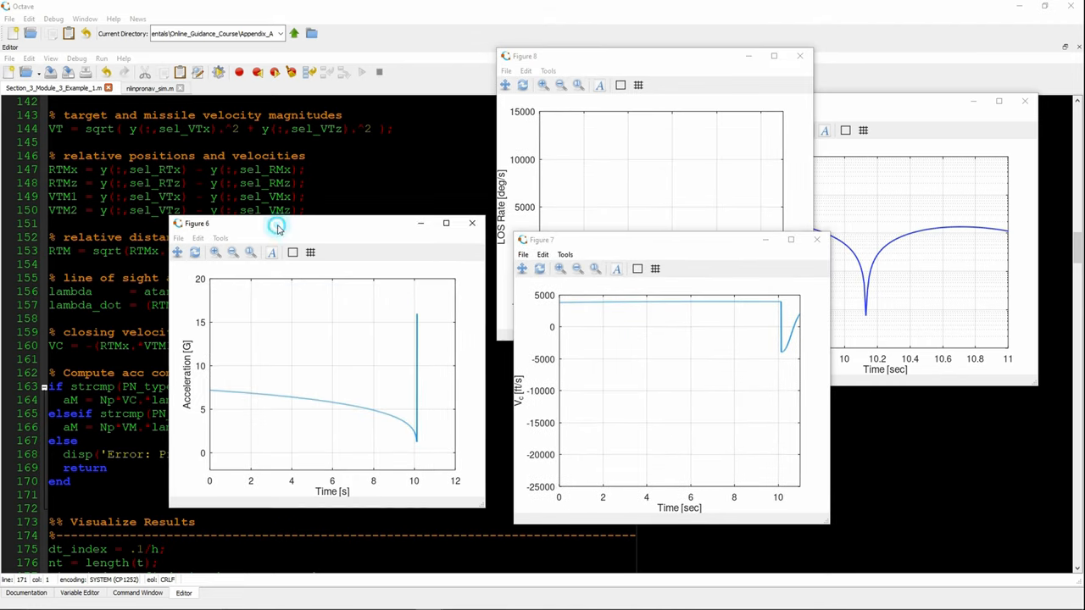
drag(279, 223, 495, 154)
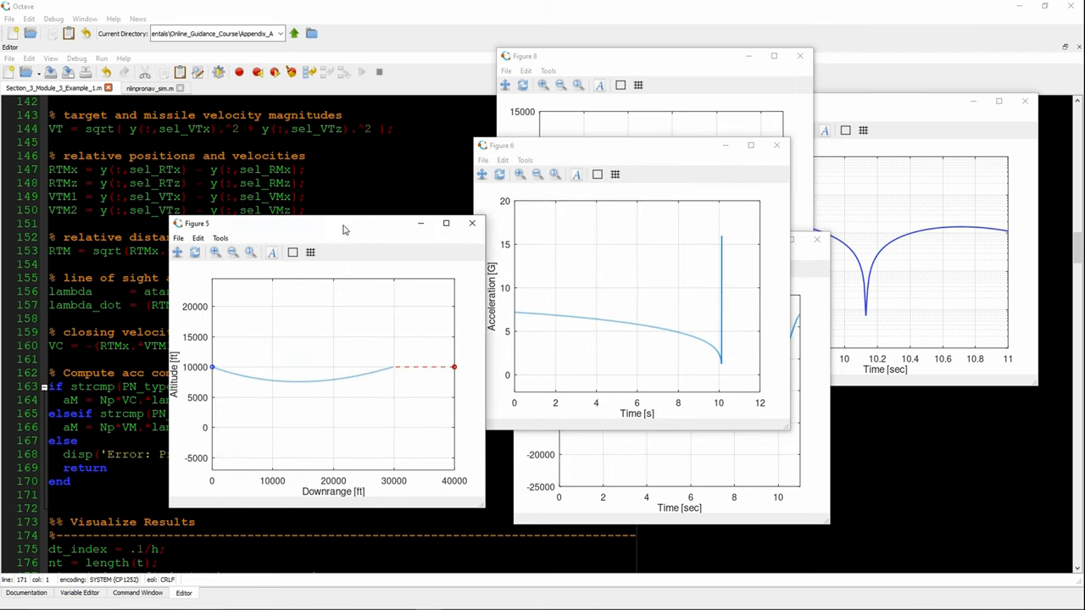
drag(322, 224, 255, 169)
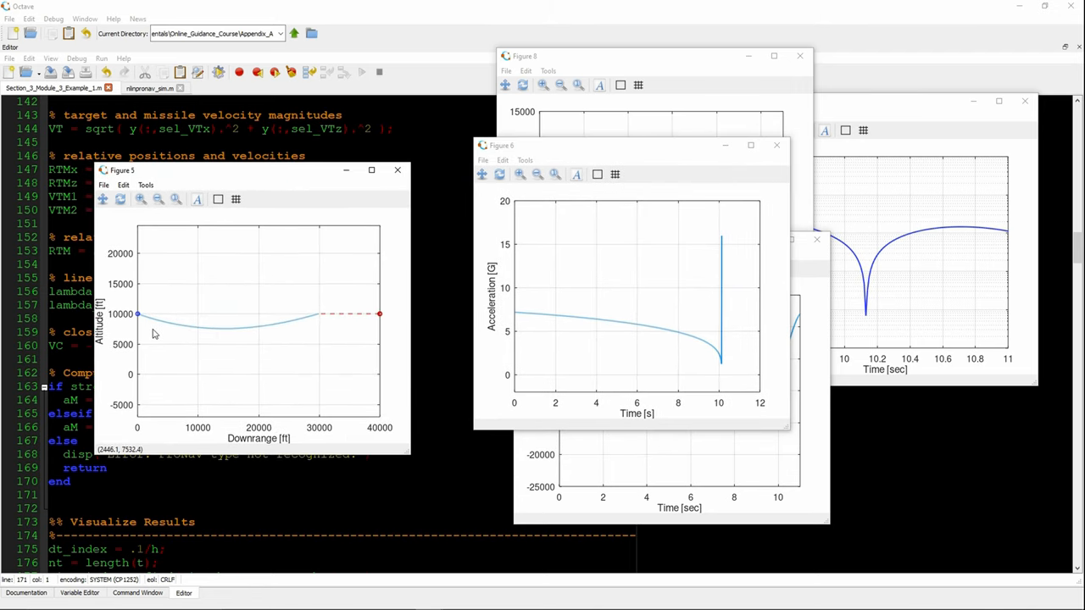